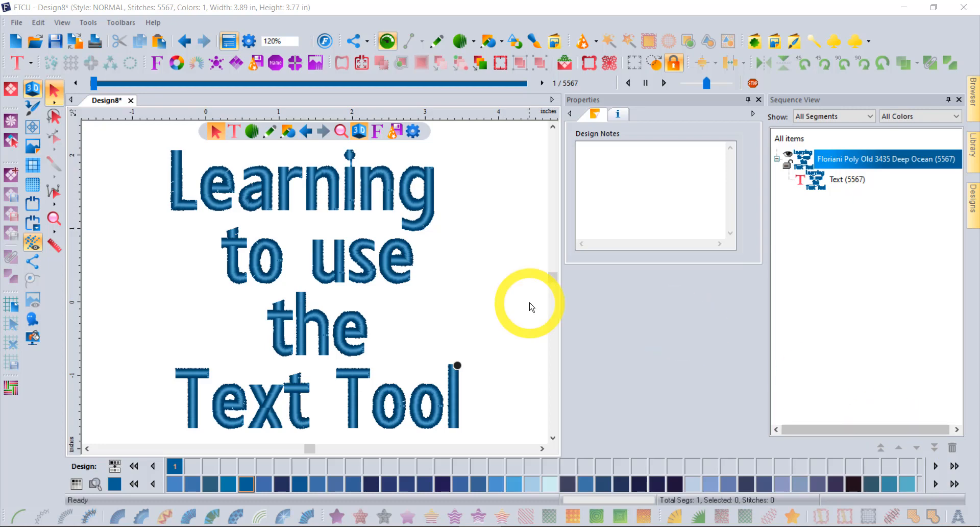
mouse_move(530, 292)
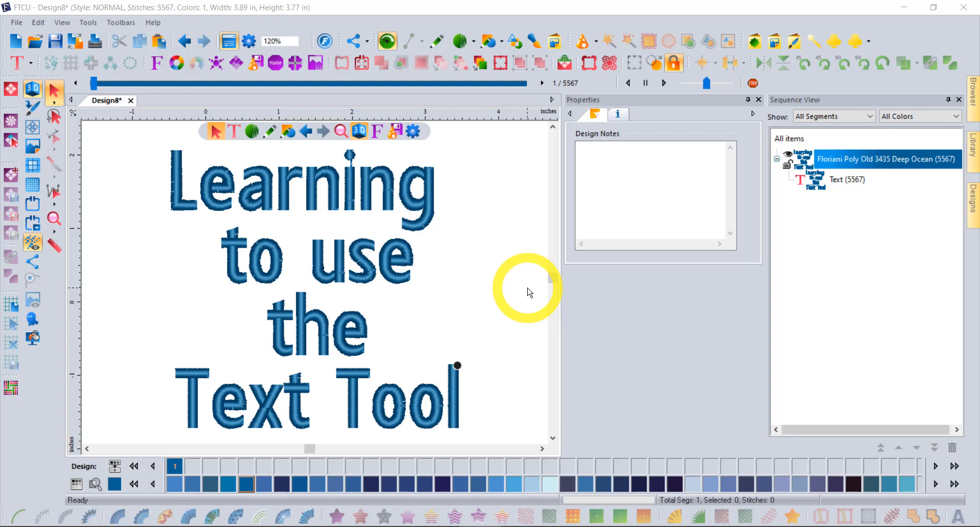
mouse_move(530, 380)
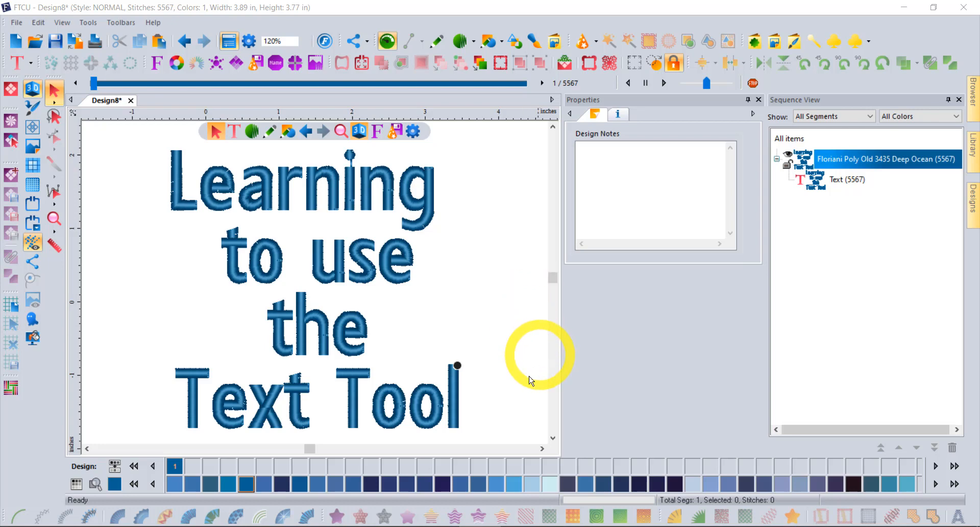
mouse_move(503, 455)
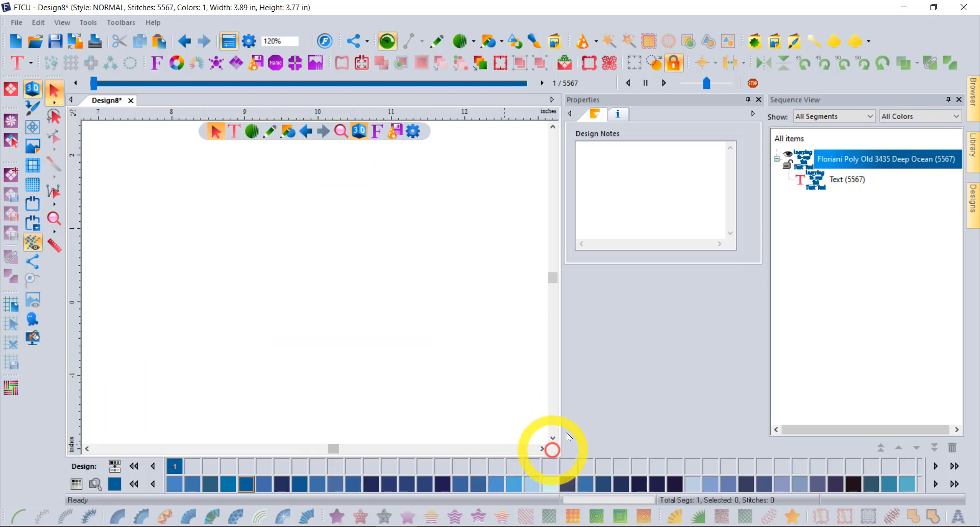
mouse_move(20, 63)
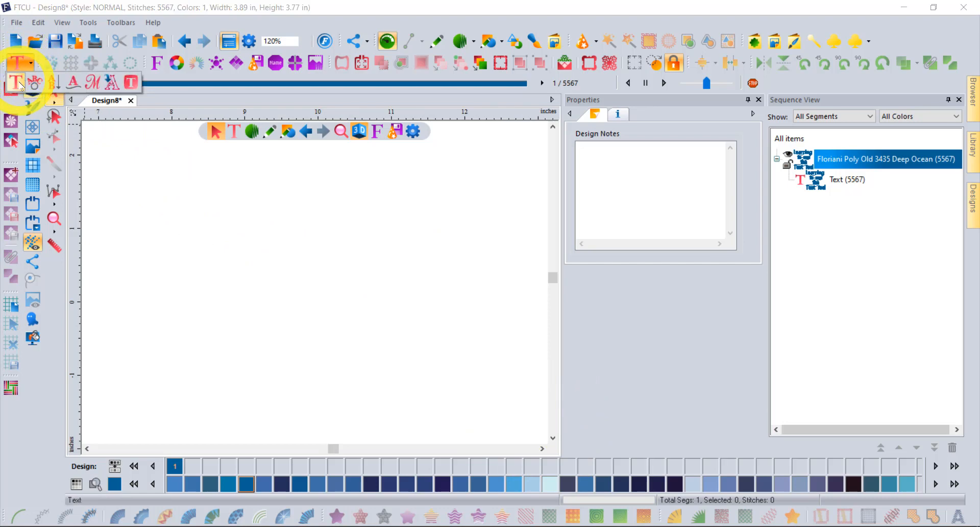
mouse_move(18, 81)
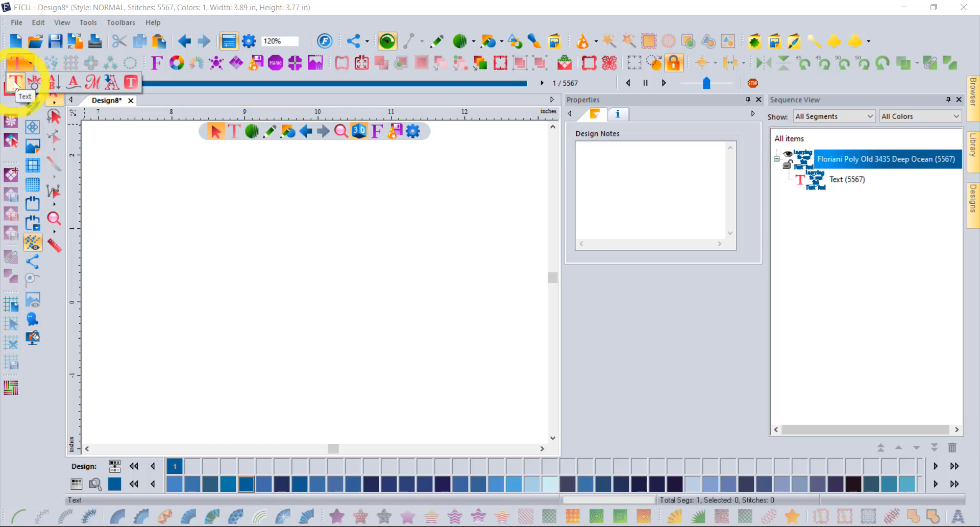
mouse_move(34, 84)
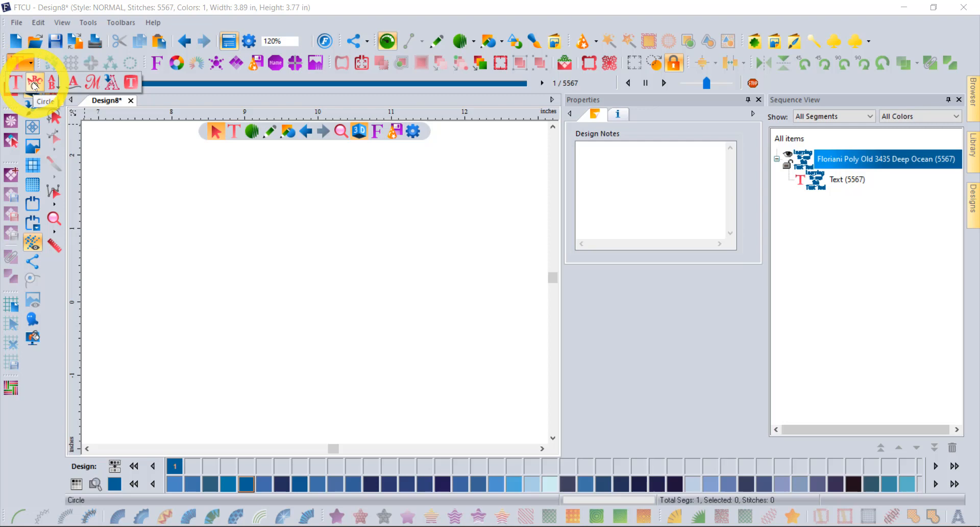
mouse_move(72, 82)
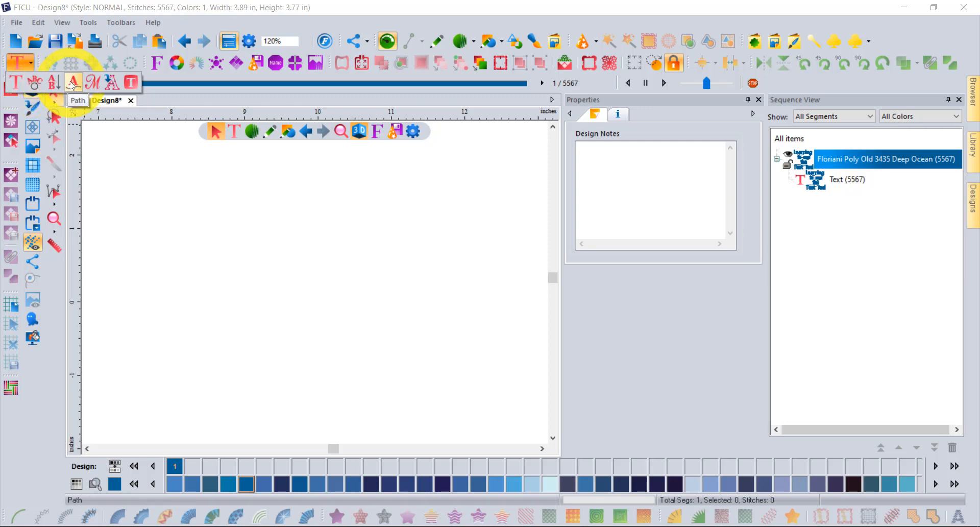
mouse_move(91, 82)
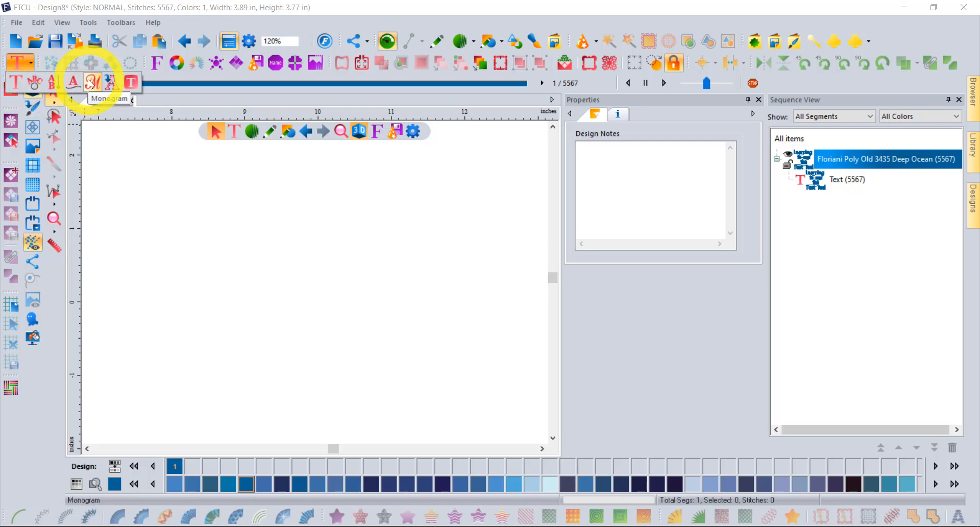
mouse_move(111, 82)
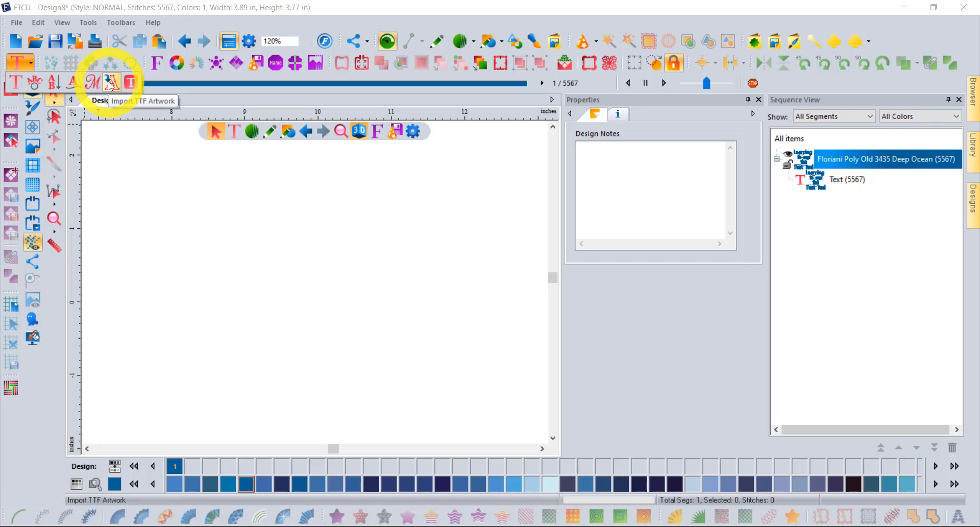
mouse_move(131, 82)
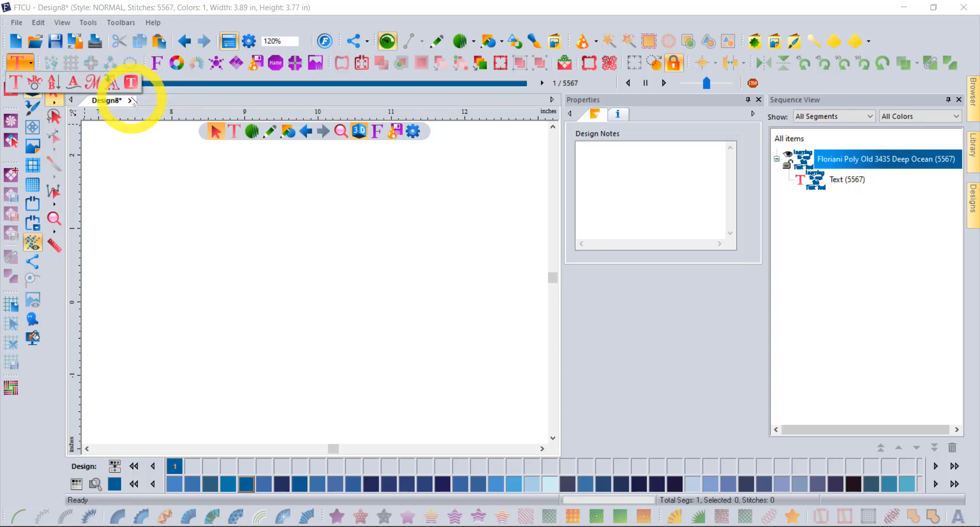
mouse_move(140, 182)
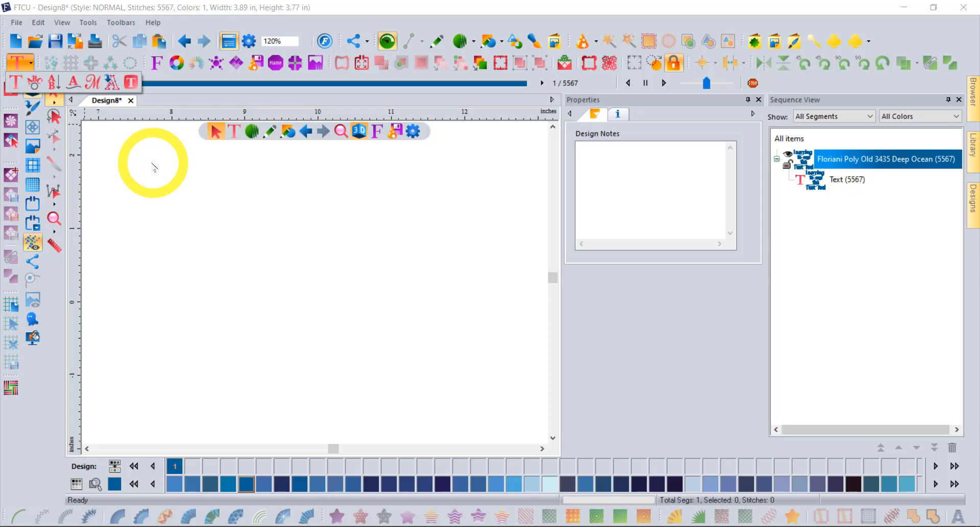
Move the canvas view to a blank area ready for new lettering
left_click_drag(152, 163, 174, 195)
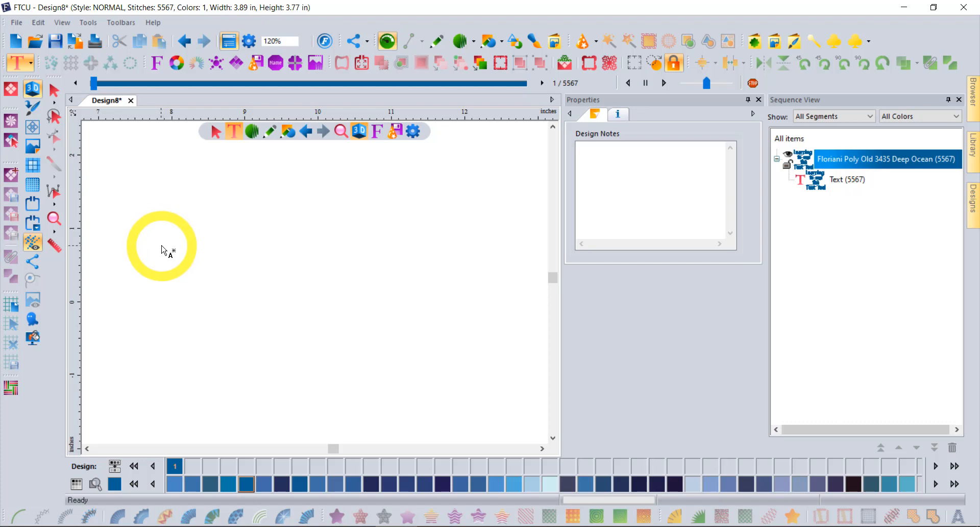
Place a default 'MY TEXT' object on the canvas beside the existing design
left_click_drag(162, 250, 157, 236)
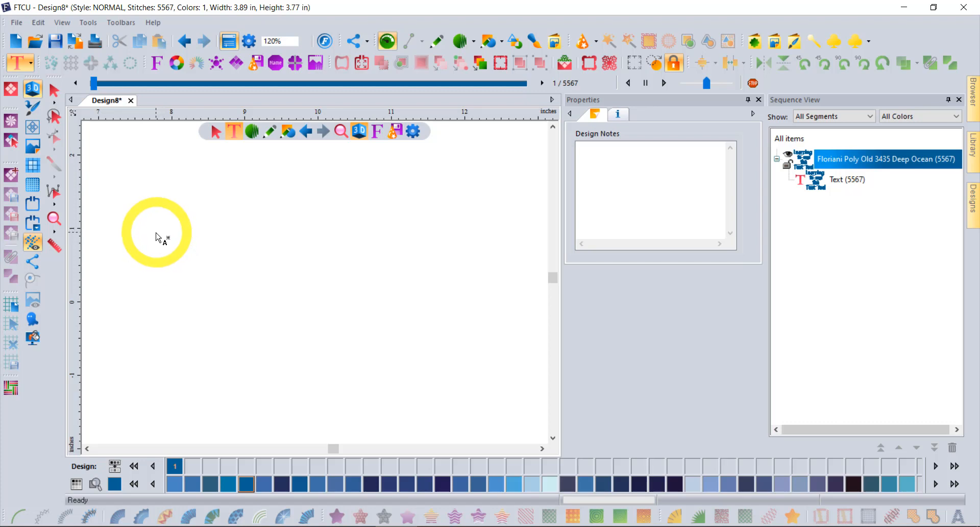
left_click(20, 63)
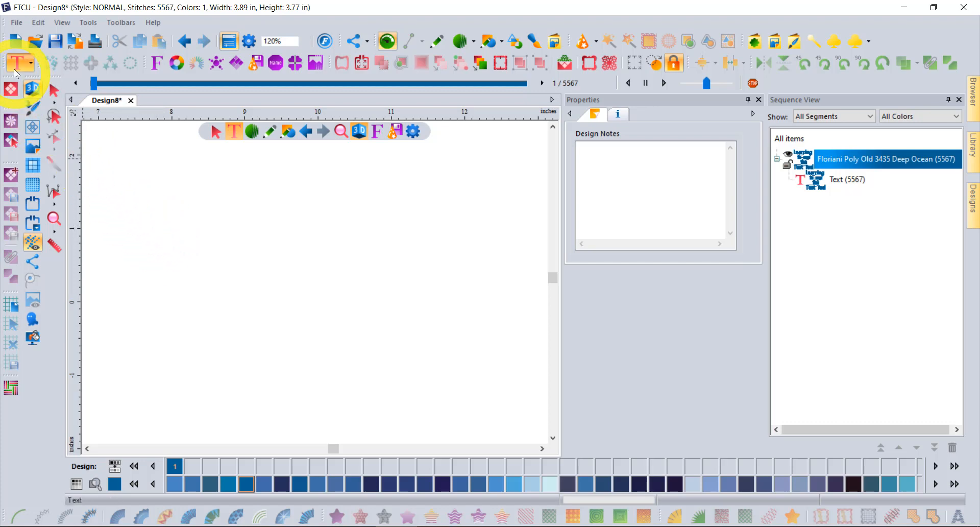
left_click(15, 63)
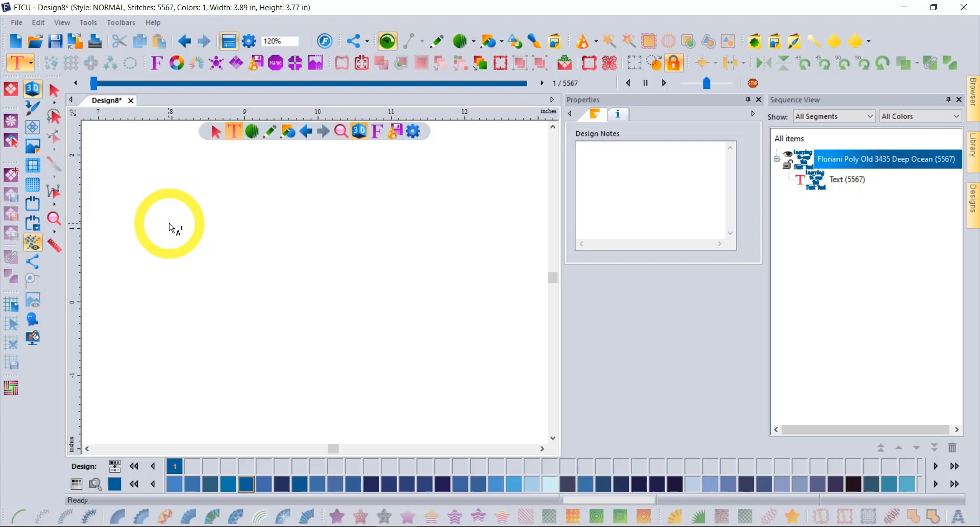
left_click_drag(170, 227, 162, 261)
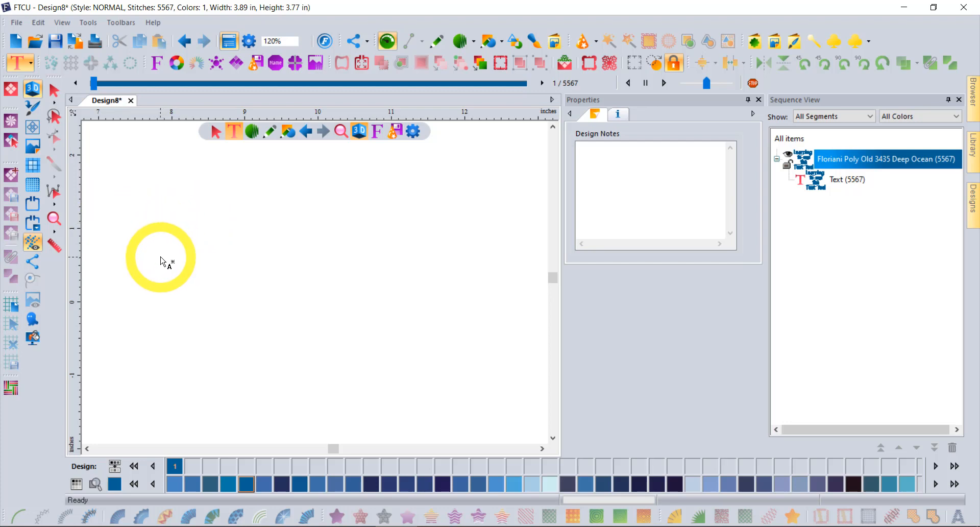
left_click(160, 257)
type("MY TEXT")
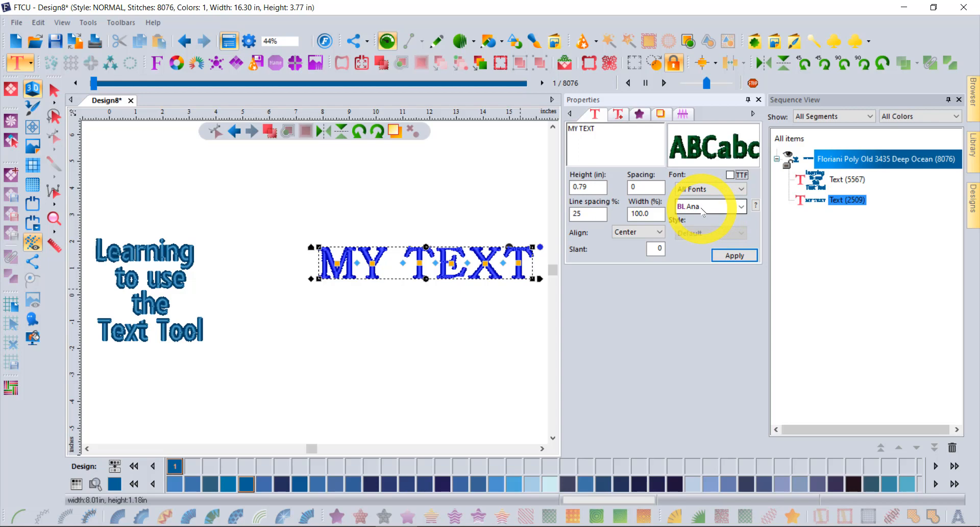
Apply the BL Ana font to the MY TEXT lettering
left_click(742, 206)
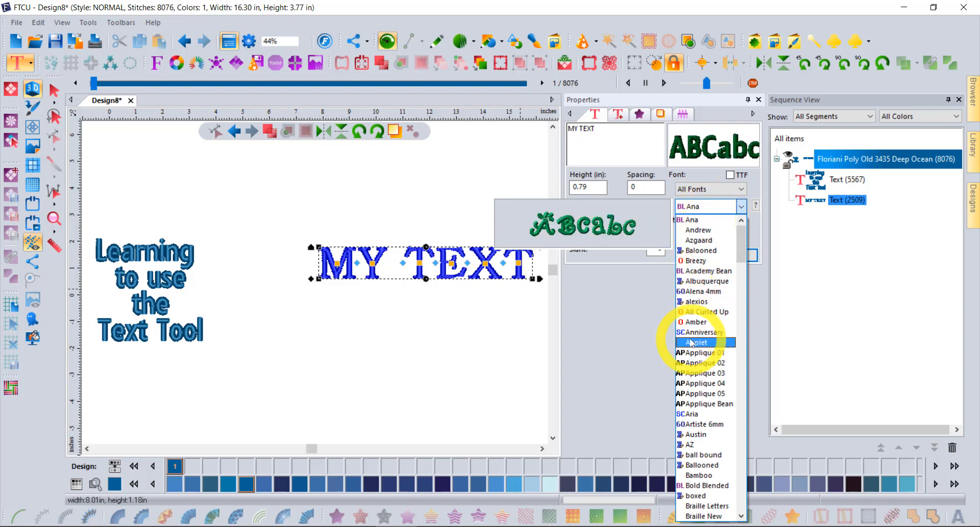
left_click(687, 206)
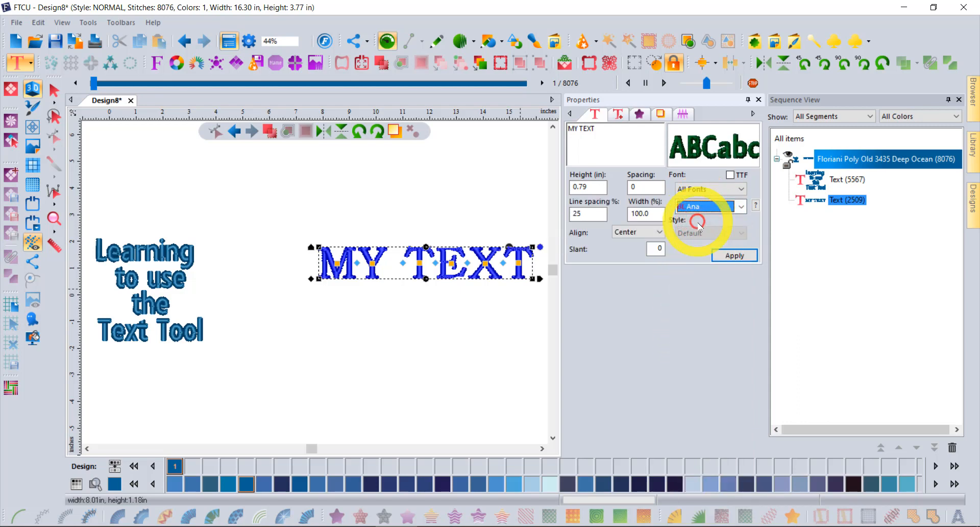
left_click(734, 256)
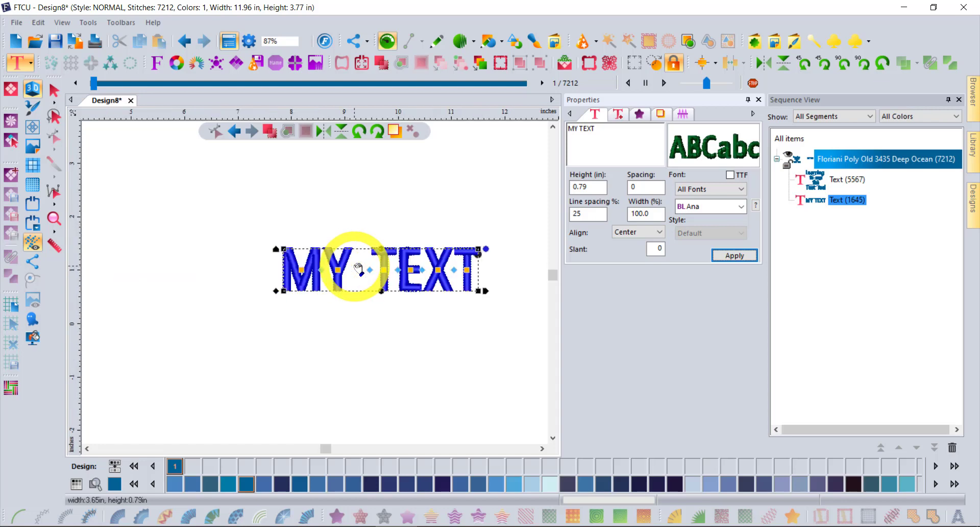
mouse_move(539, 447)
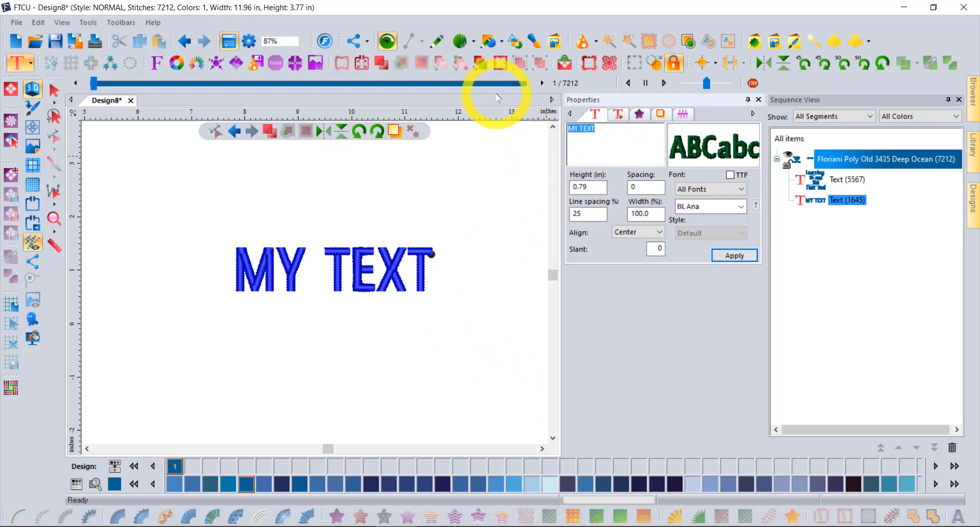
Replace the wording MY TEXT with 'Trevor' and apply it
type("Trevor")
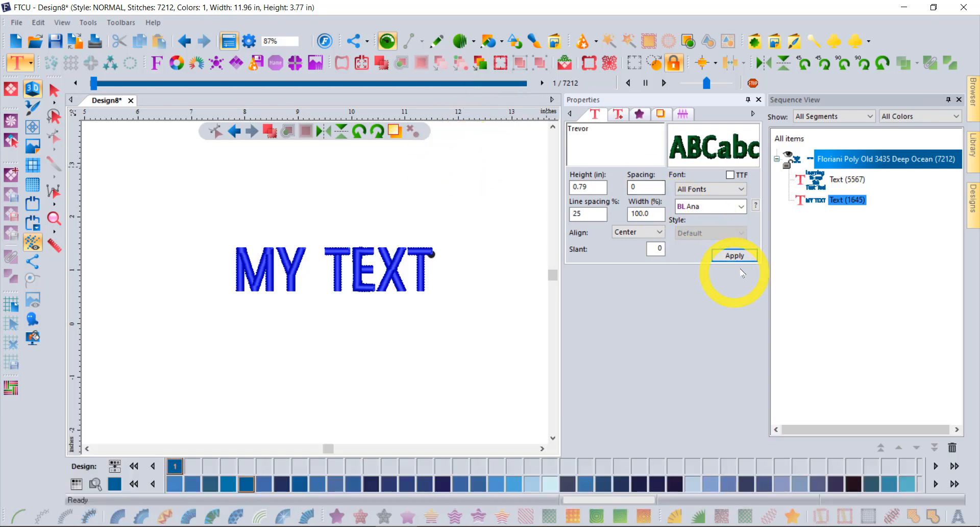
left_click(734, 255)
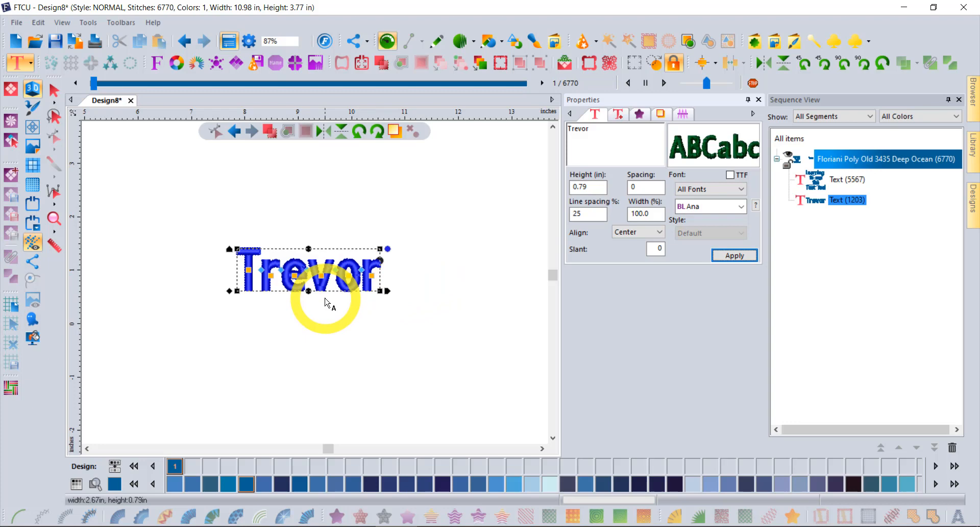
left_click(734, 256)
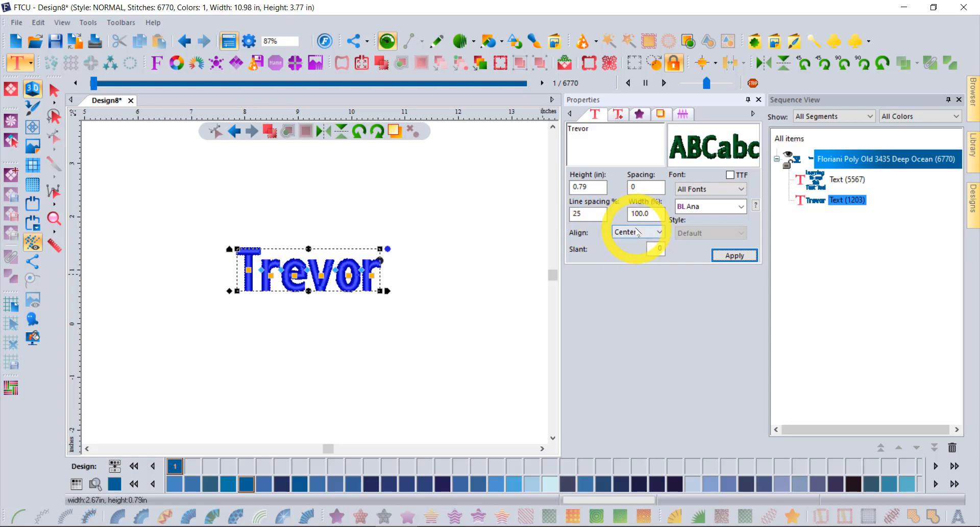
mouse_move(600, 246)
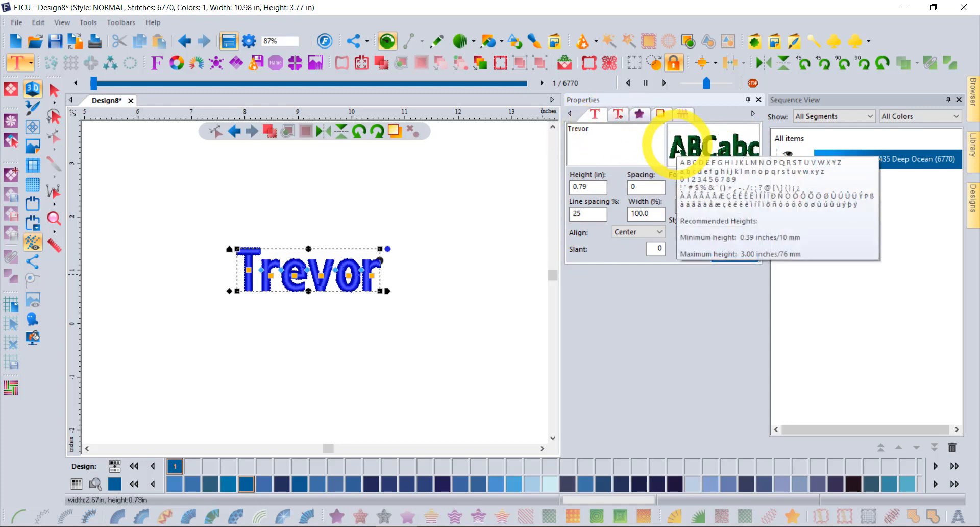
type("Con")
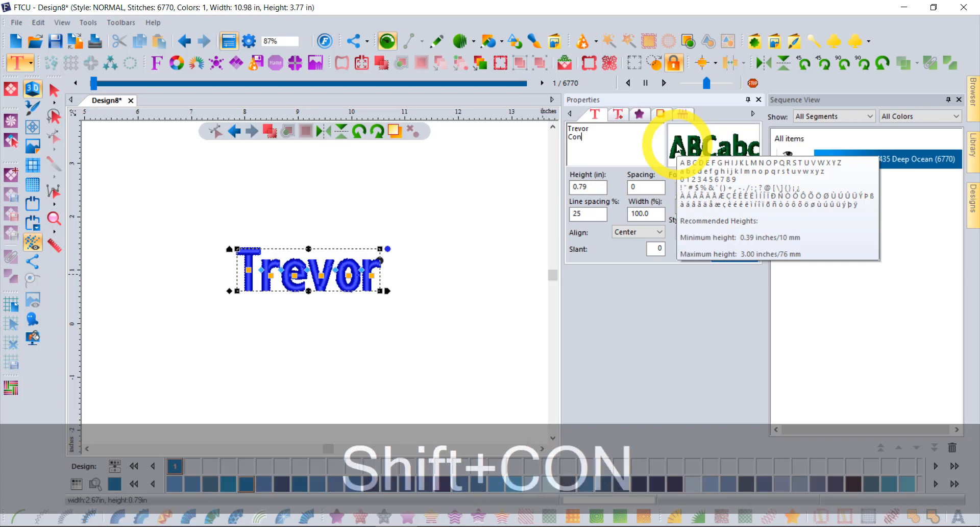
type("quergood")
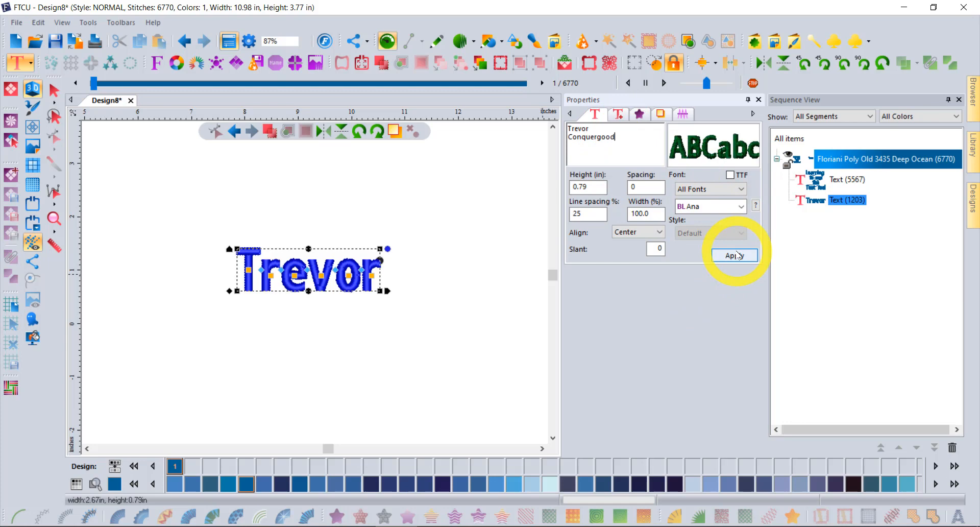
left_click(734, 255)
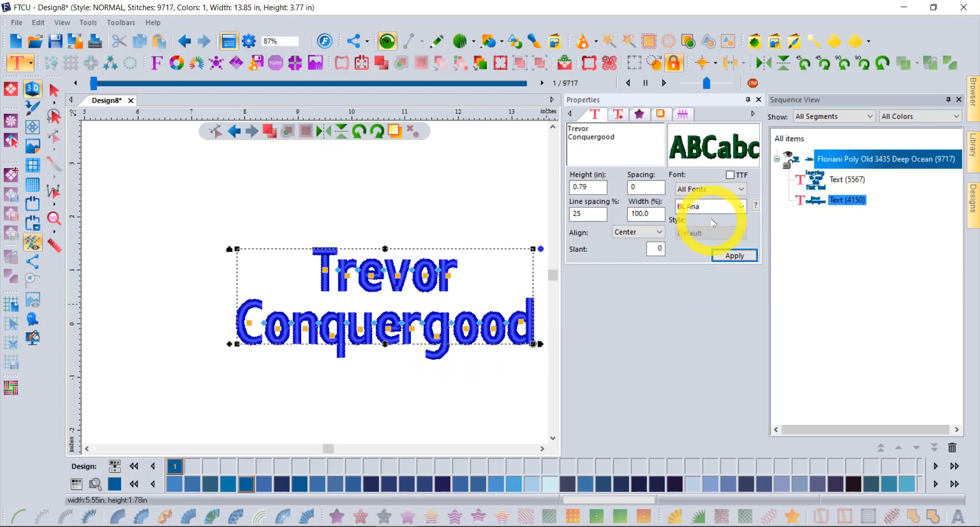
left_click(740, 206)
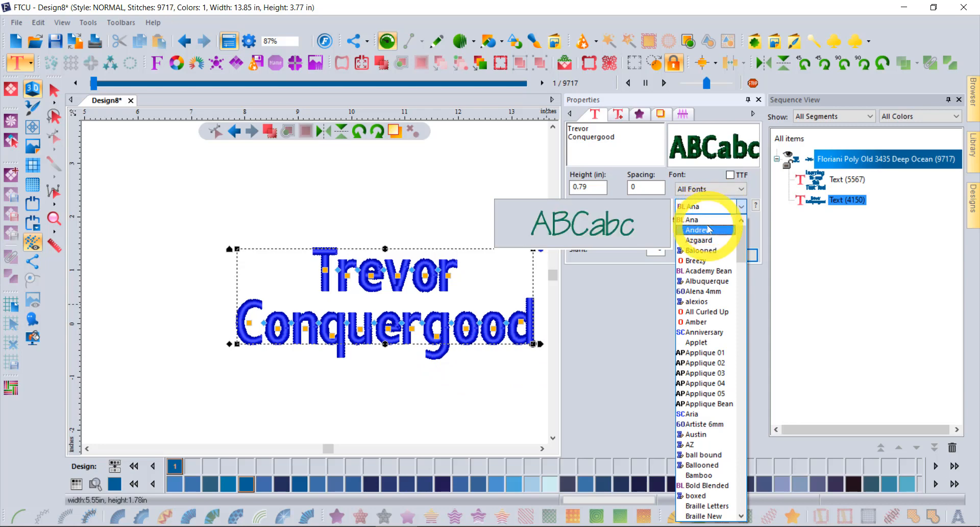
left_click(698, 229)
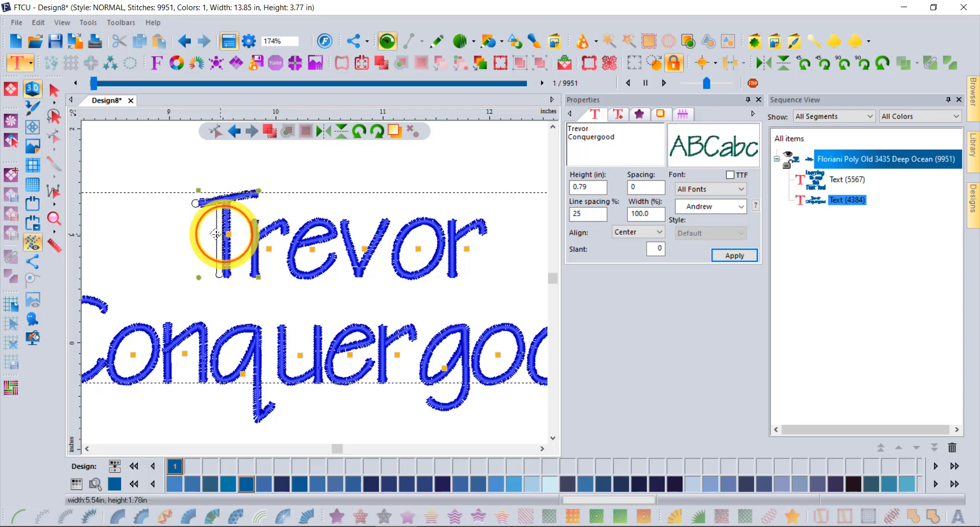
Enlarge individual letters of Trevor so they stand taller than their neighbours
left_click_drag(222, 235, 192, 235)
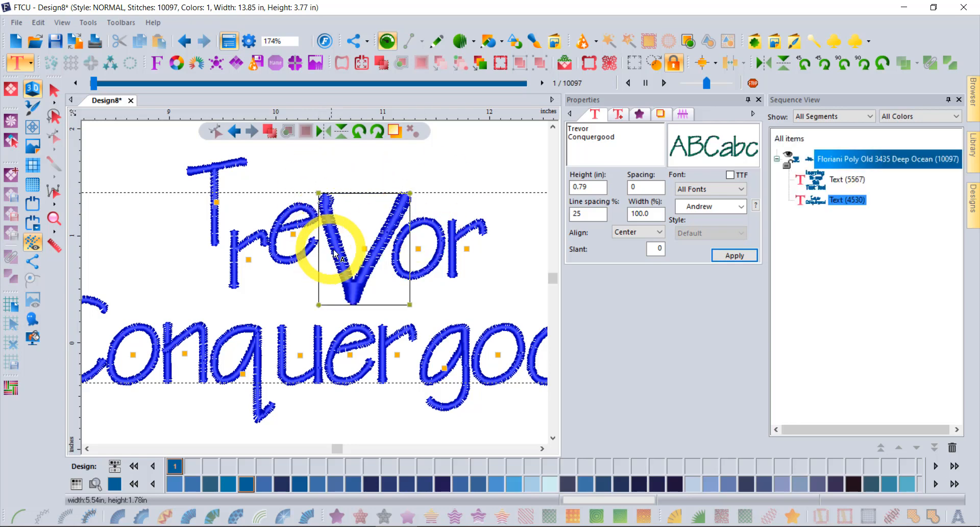
mouse_move(416, 197)
type("LOVES")
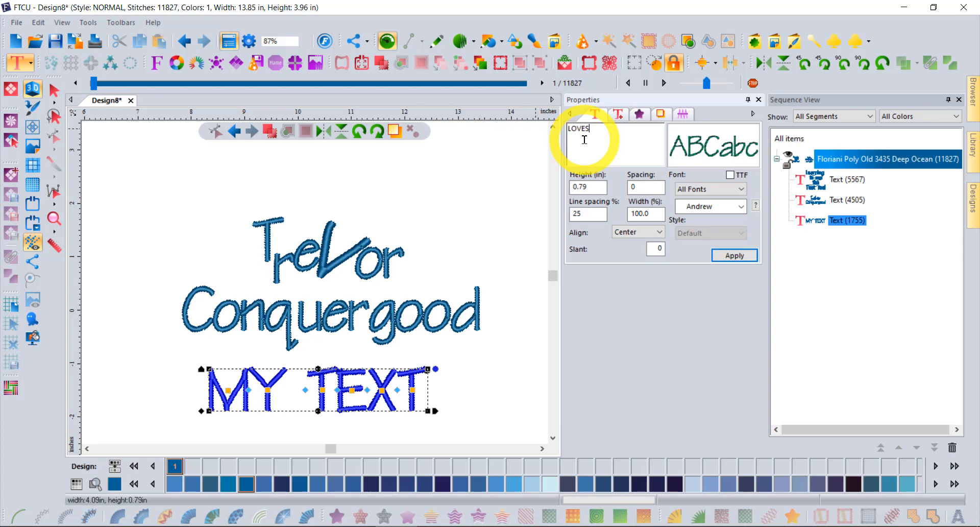
Set the new text block to read 'LOVES' over 'FTCU' and apply it
type("FTCU")
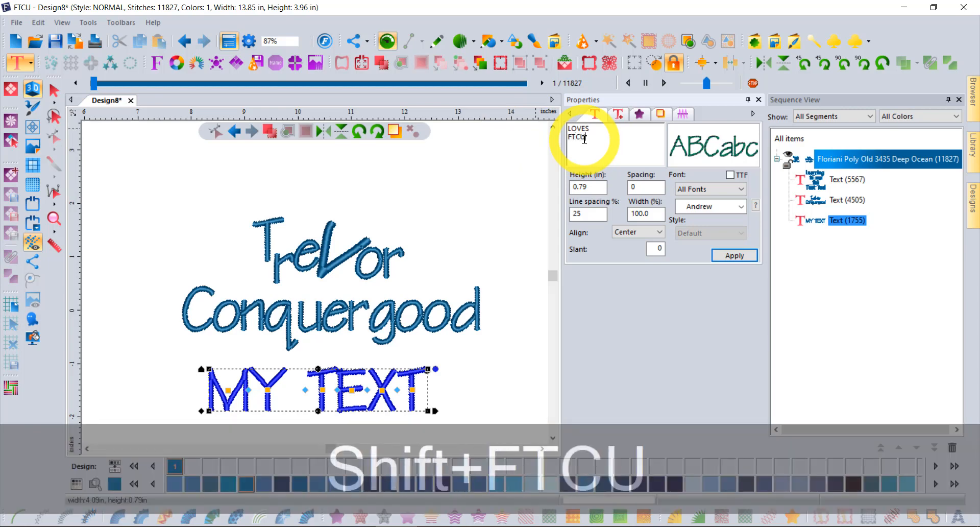
left_click(734, 255)
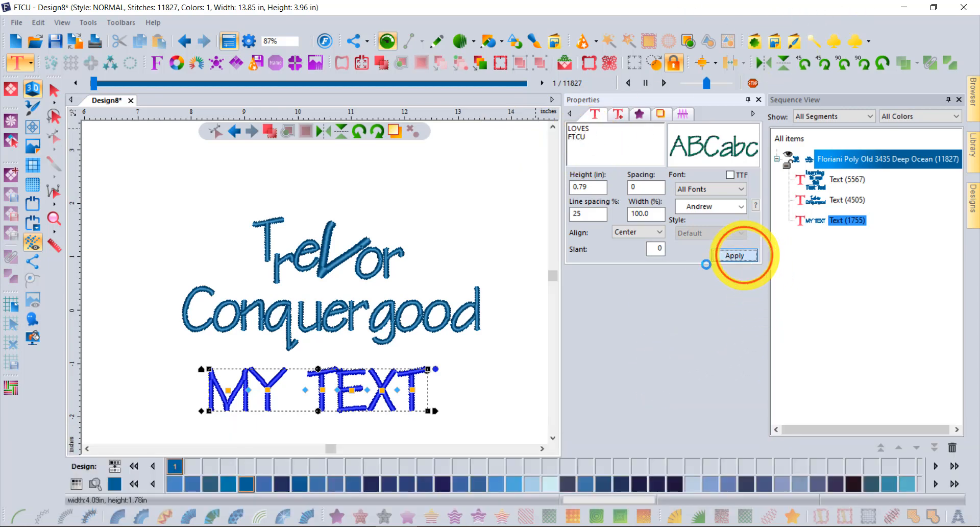
left_click(734, 255)
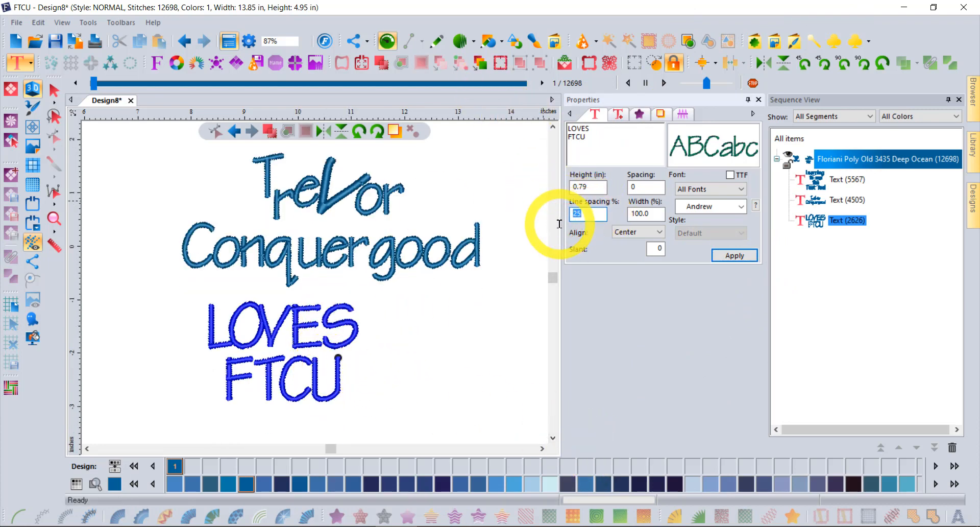
mouse_move(576, 277)
type("50")
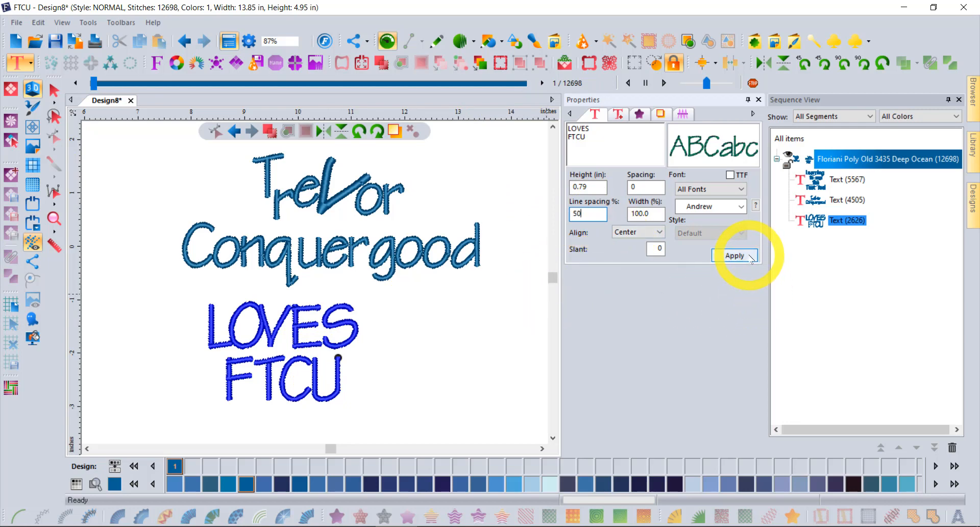
Apply 50% line spacing and a letter spacing of 5 to LOVES FTCU
left_click(734, 255)
type("5")
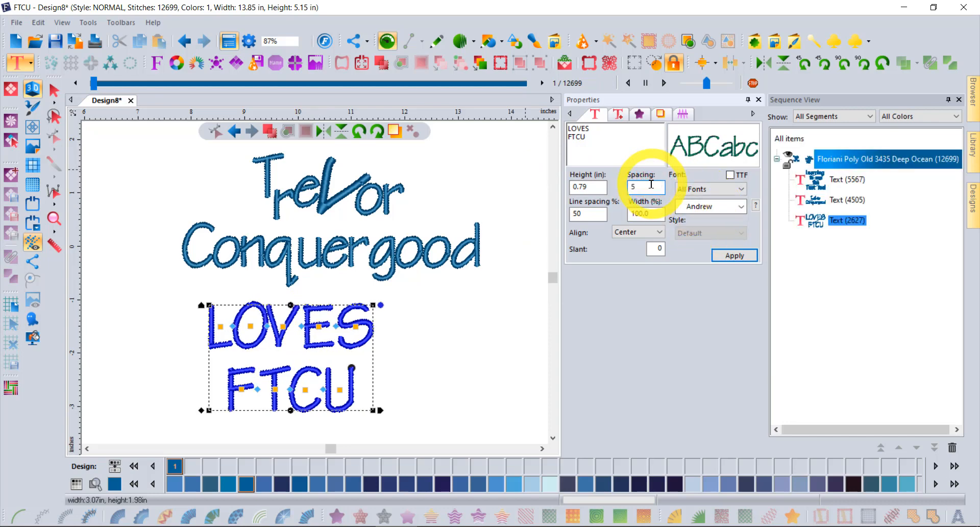
left_click(735, 255)
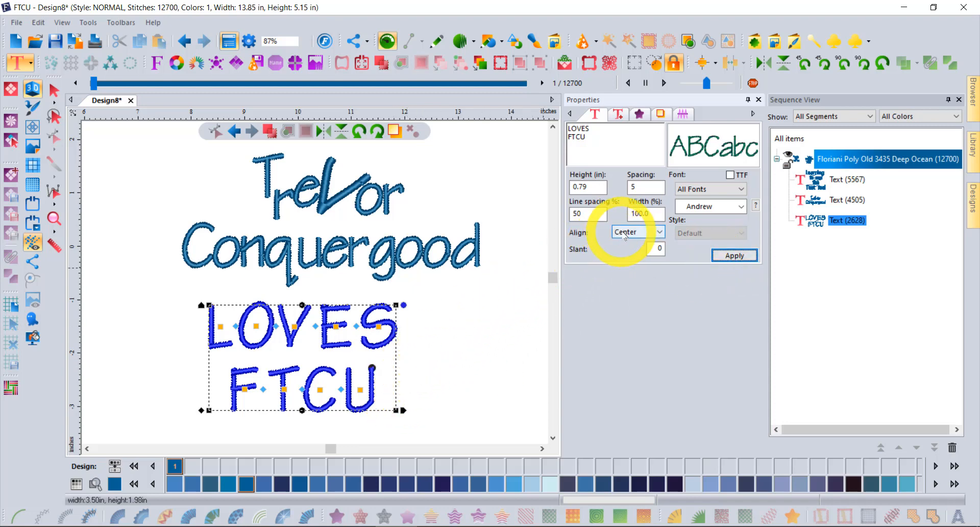
Left-align the LOVES FTCU lines and apply a slant of 10
left_click(637, 232)
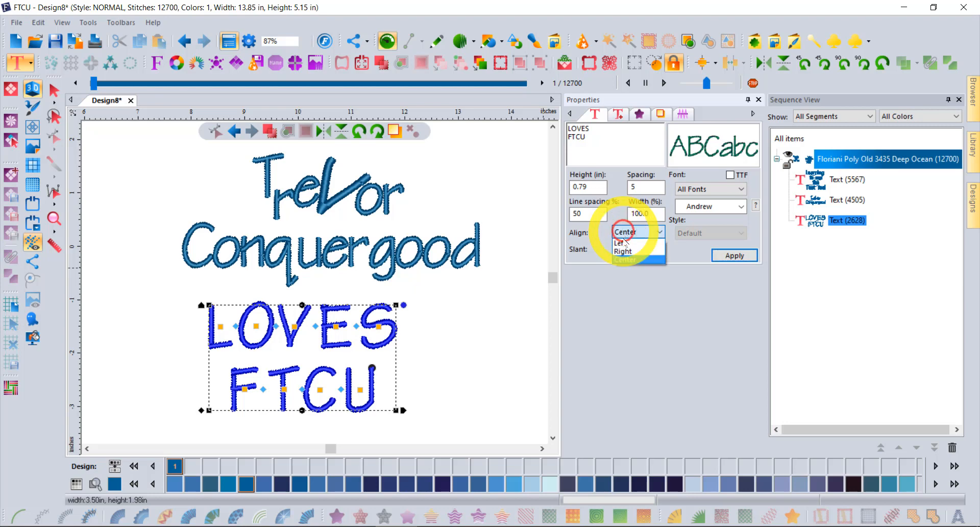
left_click(617, 242)
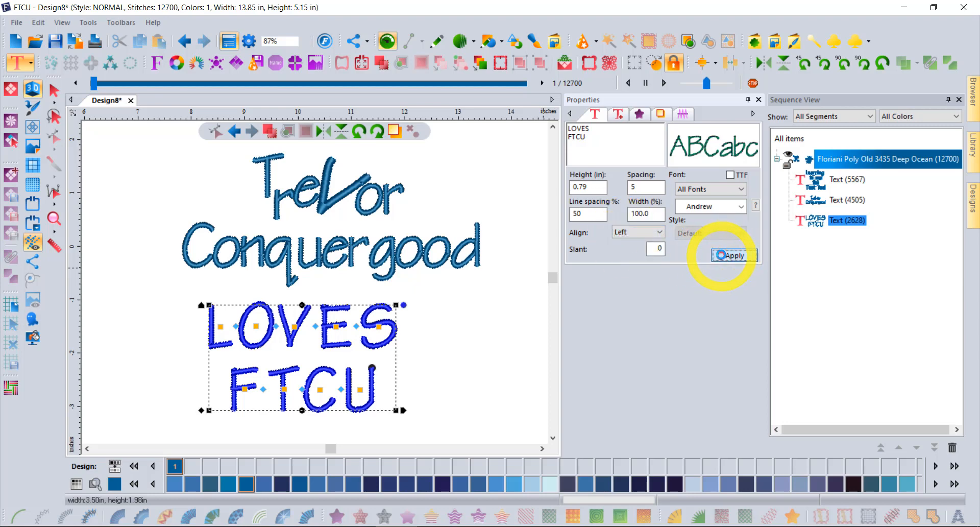
left_click(733, 255)
type("10")
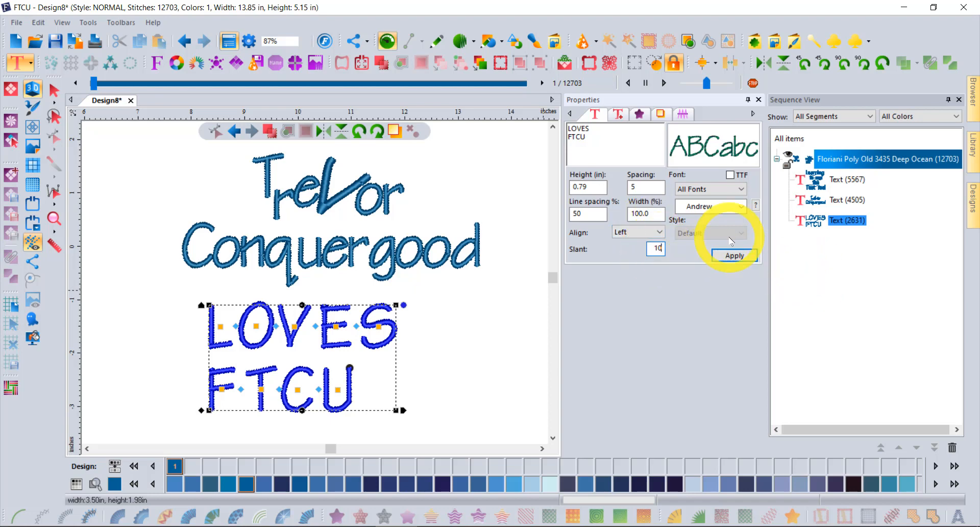
left_click(734, 255)
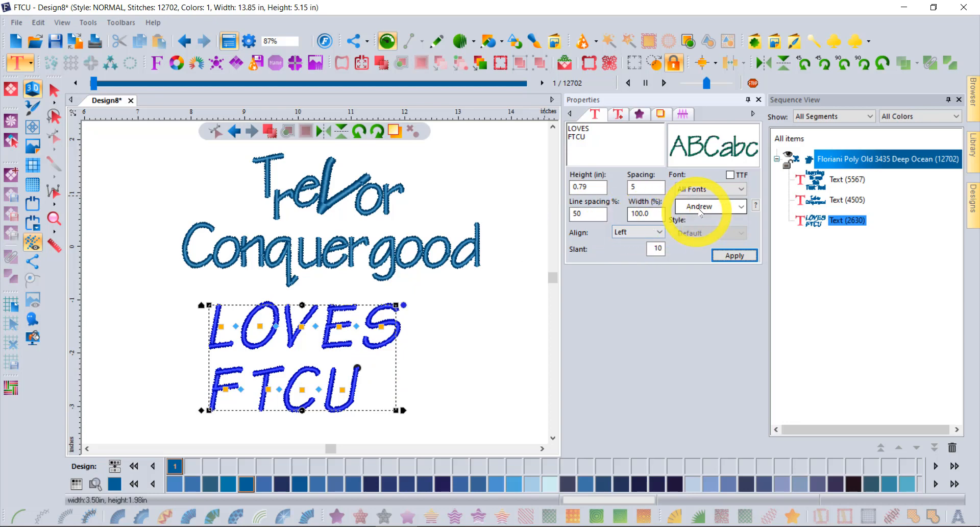
Set the LOVES FTCU text in the Azgaard font
left_click(740, 207)
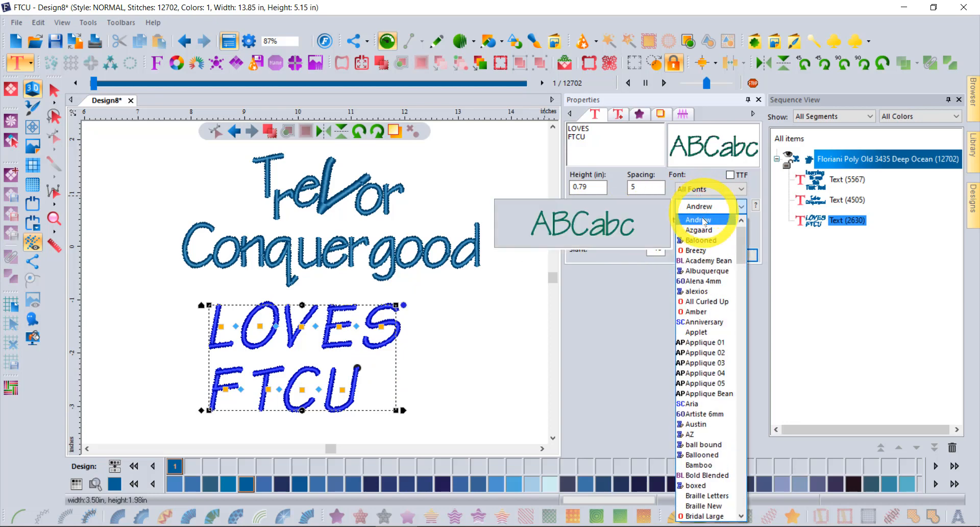
mouse_move(698, 230)
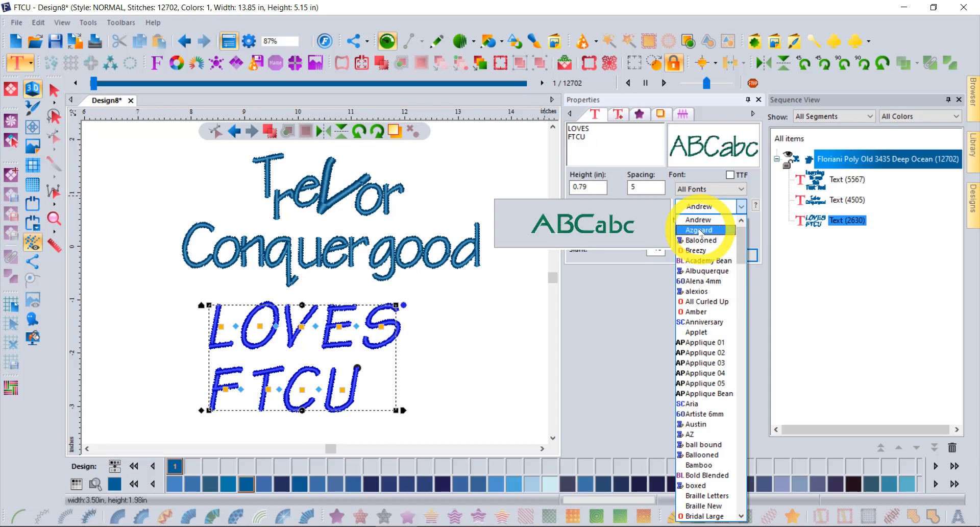
left_click(701, 230)
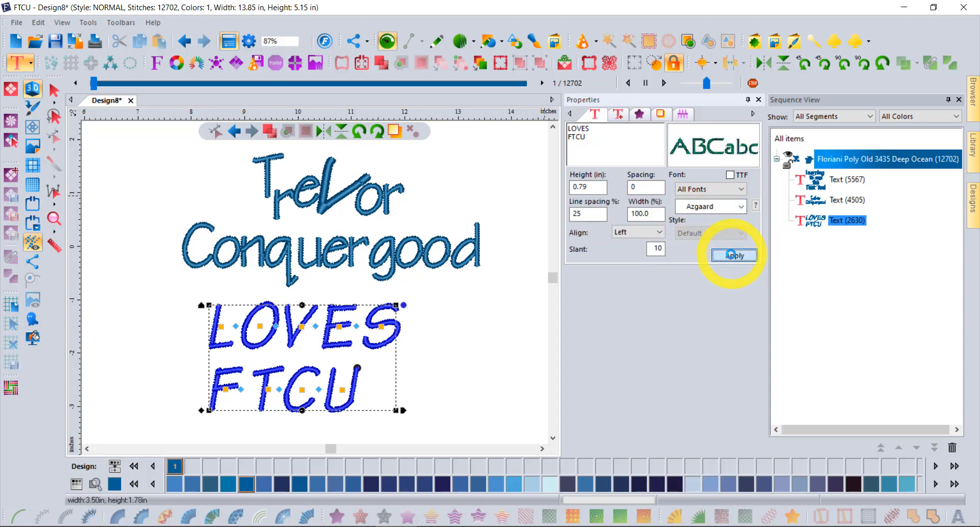
left_click(734, 255)
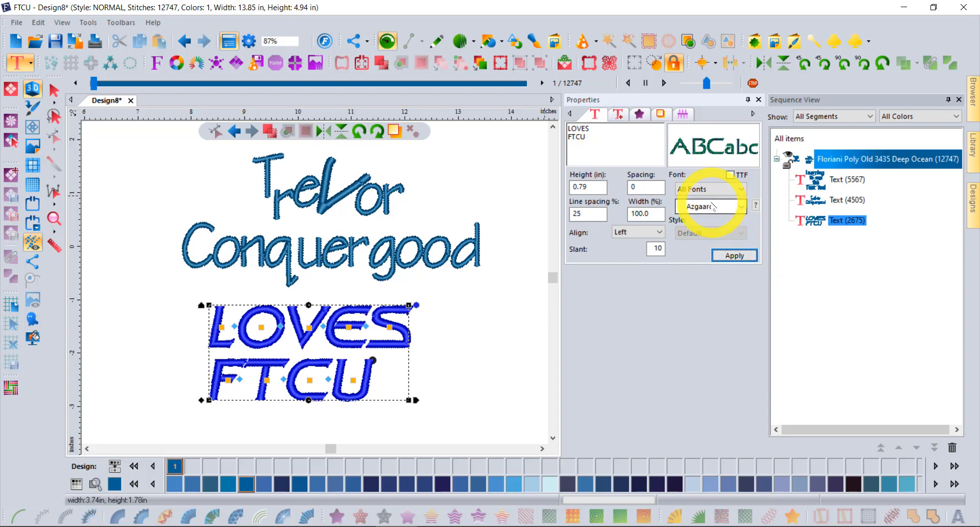
Switch the LOVES FTCU text to the Amber font instead
left_click(742, 206)
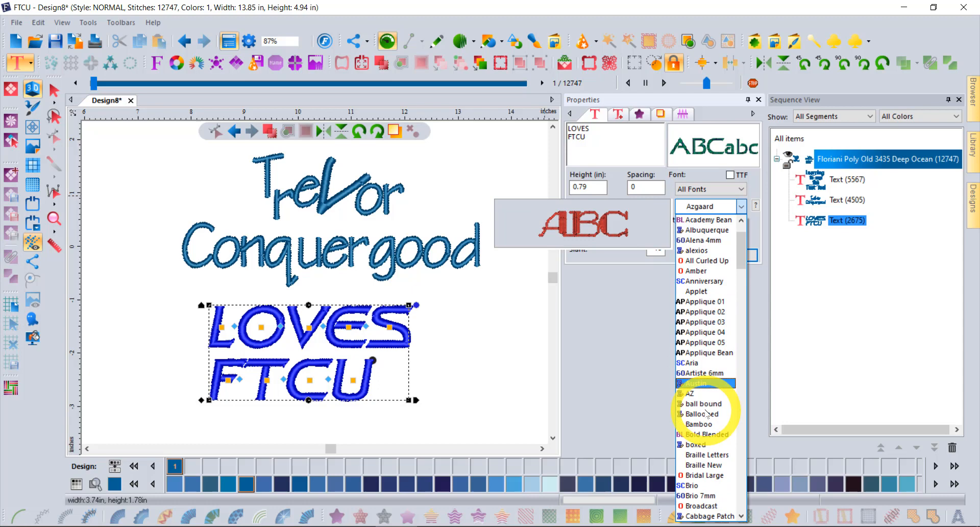
left_click(699, 424)
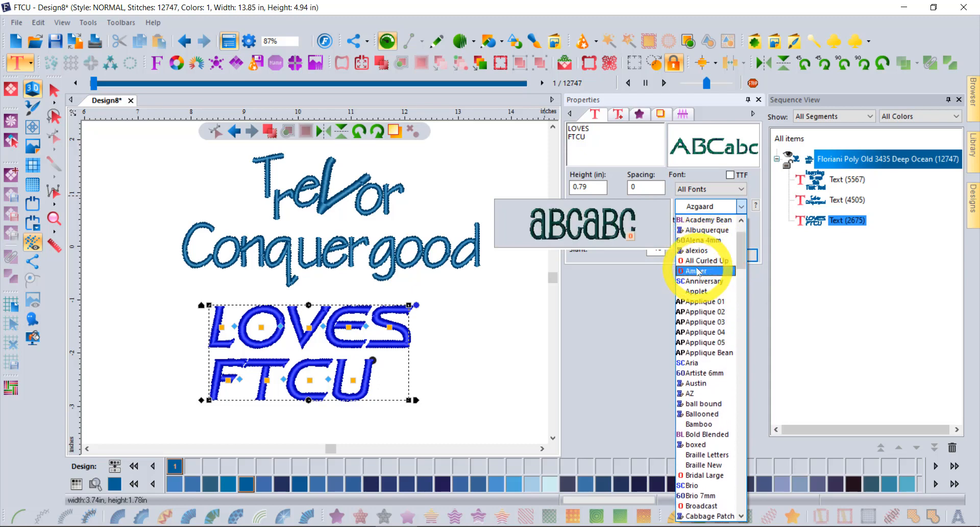
left_click(695, 271)
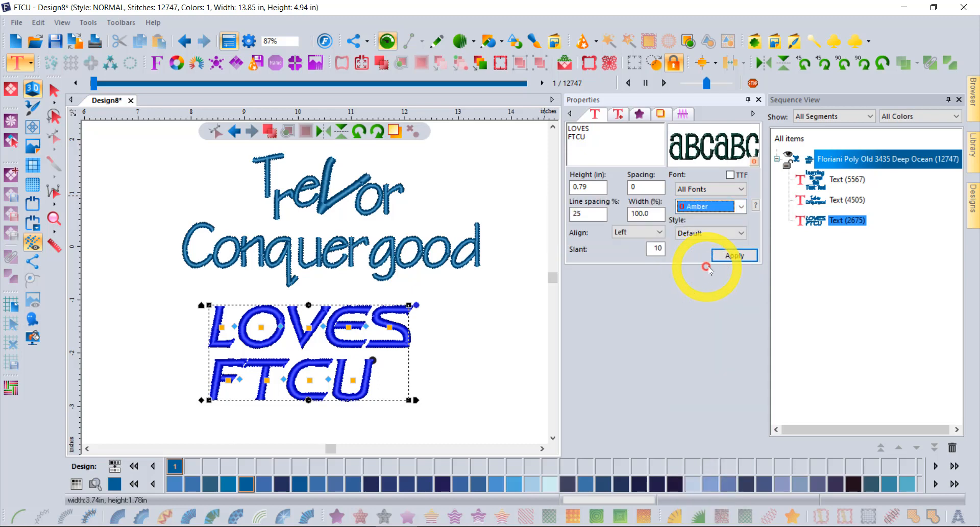
left_click(734, 255)
type("Tre")
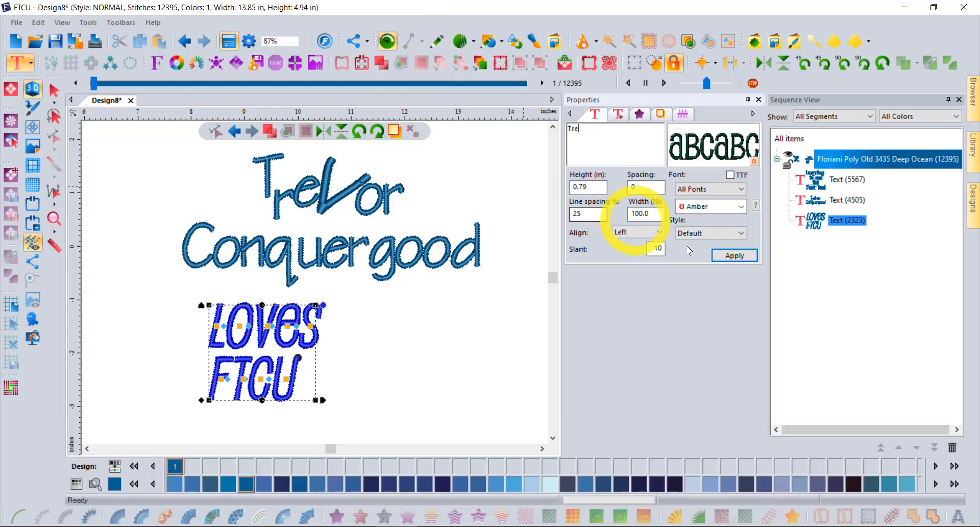
Change the wording to 'Tre' and set it in the ornate Circus font
left_click(734, 256)
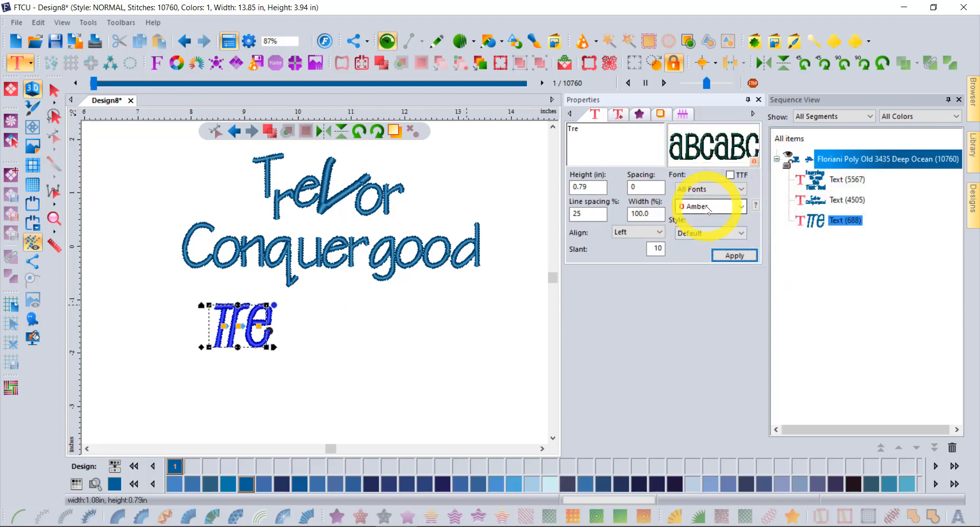
left_click(731, 206)
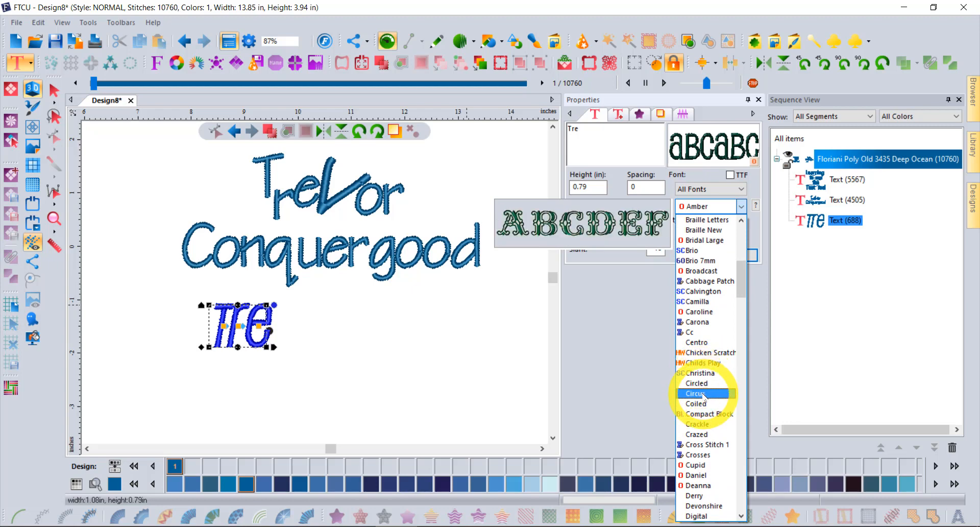
left_click(696, 393)
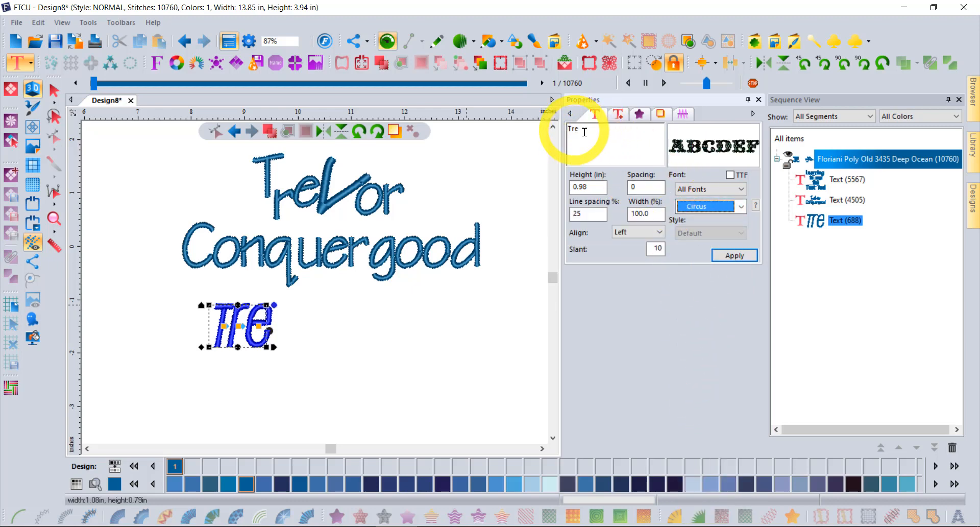
left_click(734, 255)
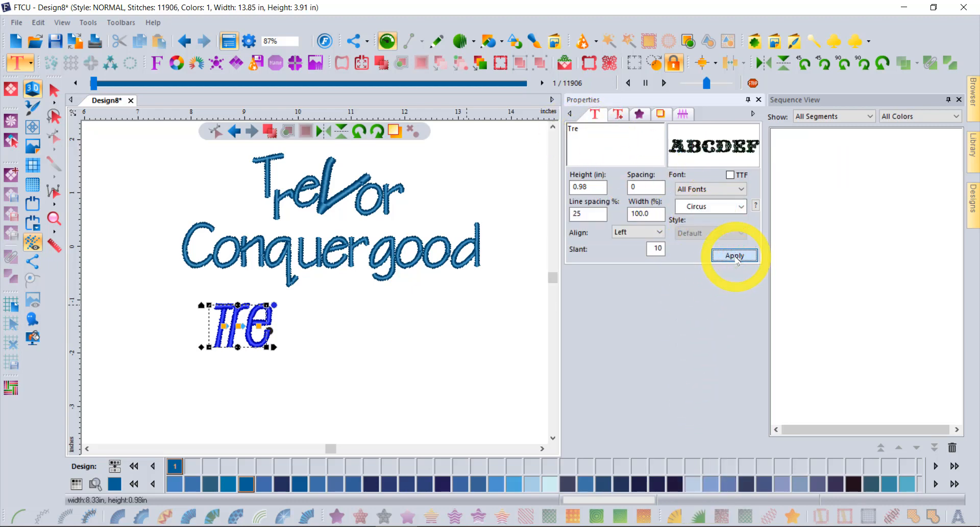
left_click(734, 255)
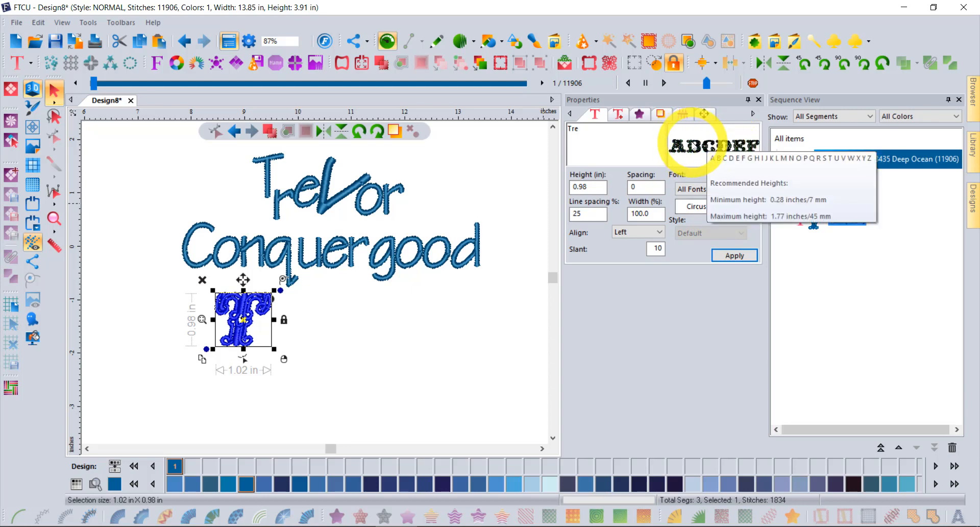
Pick the Ana font for the Tre text and view its recommended heights
left_click(710, 206)
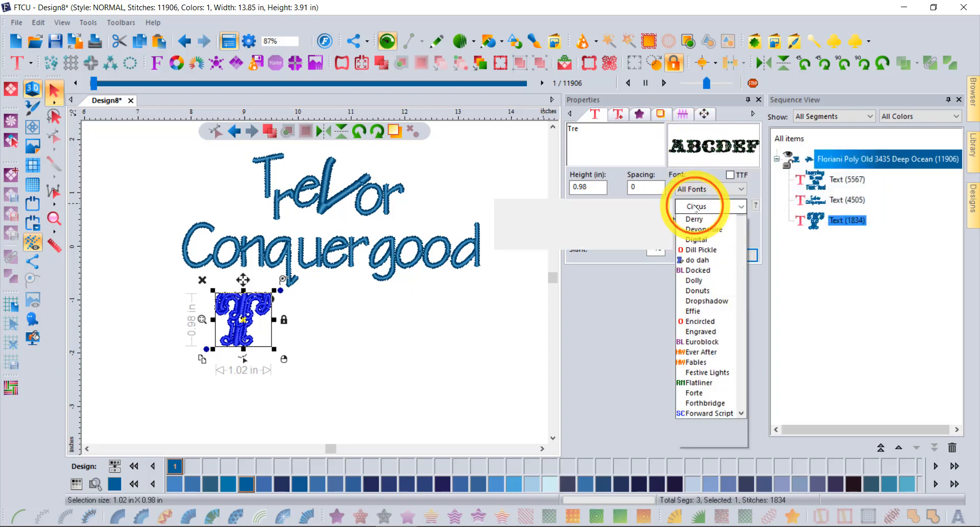
scroll("up", 3)
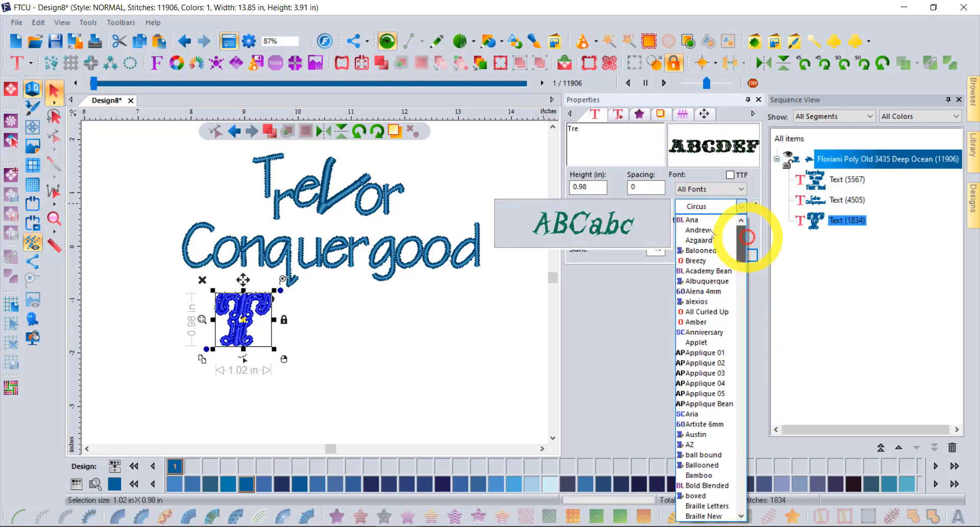
left_click(701, 219)
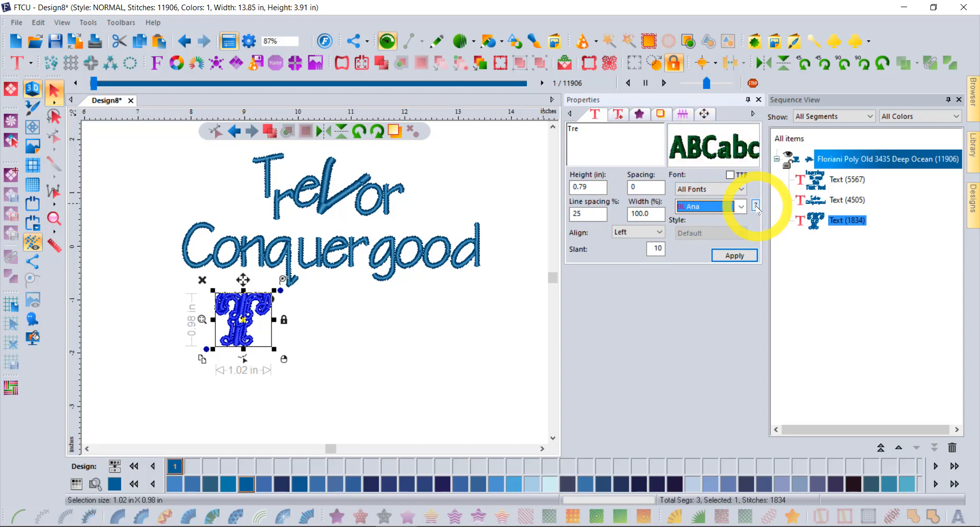
left_click(756, 206)
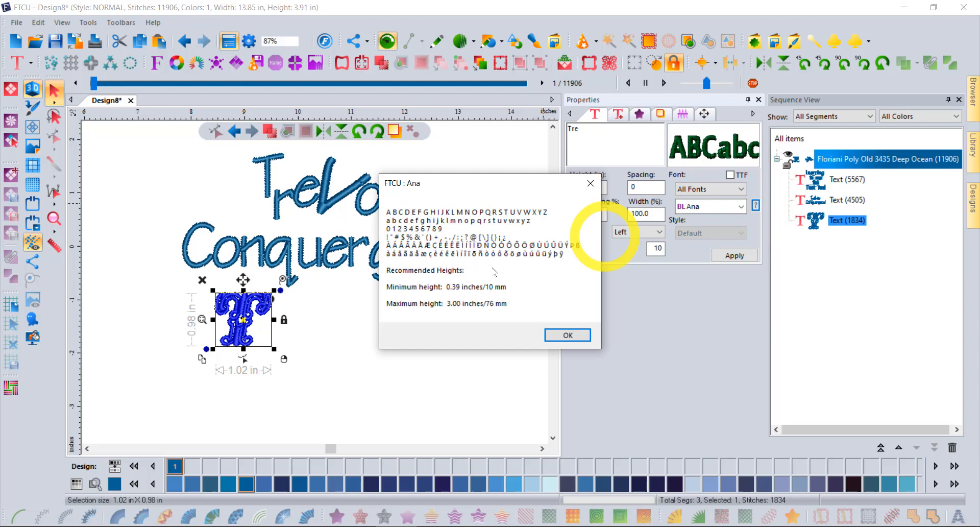
mouse_move(527, 253)
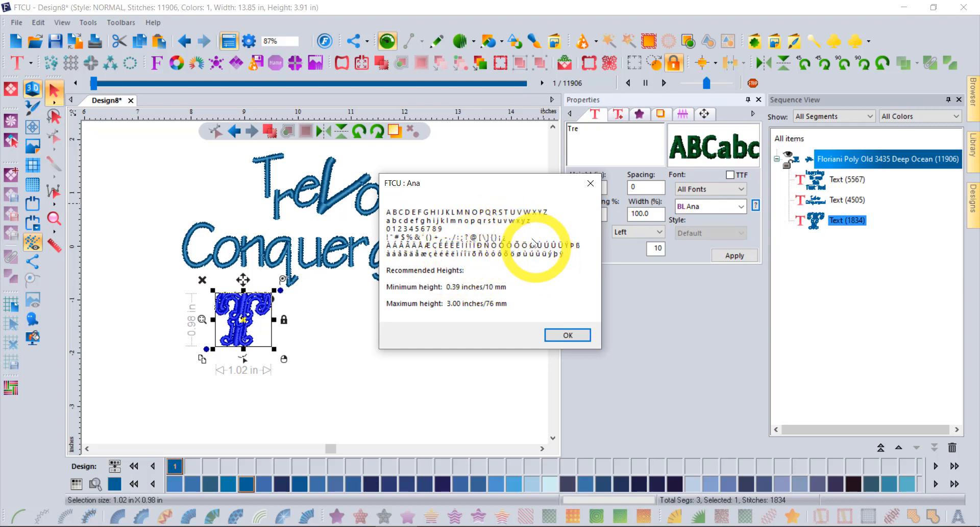
mouse_move(500, 212)
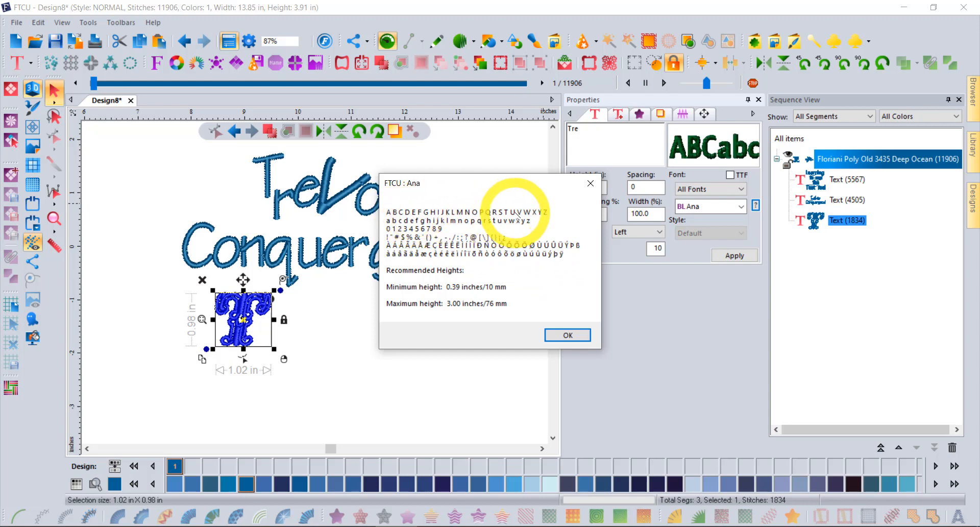
mouse_move(469, 294)
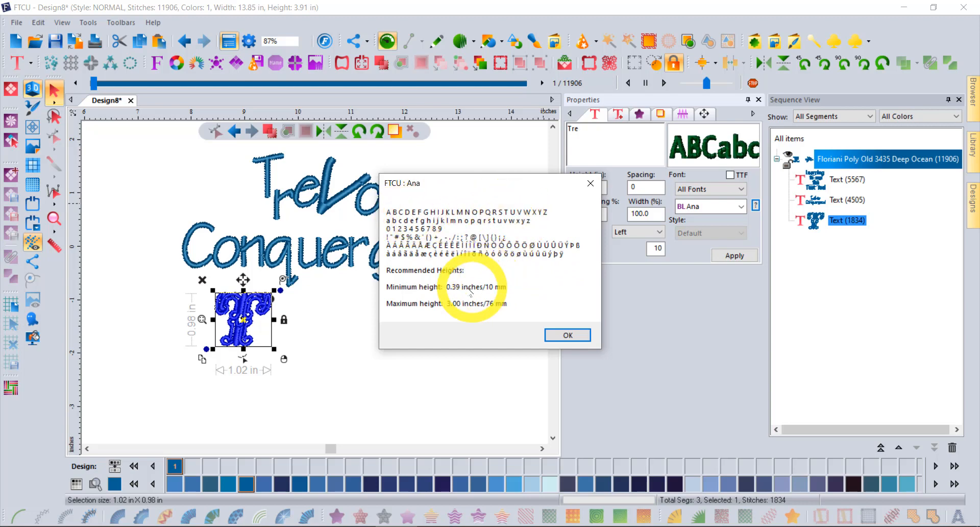
mouse_move(497, 317)
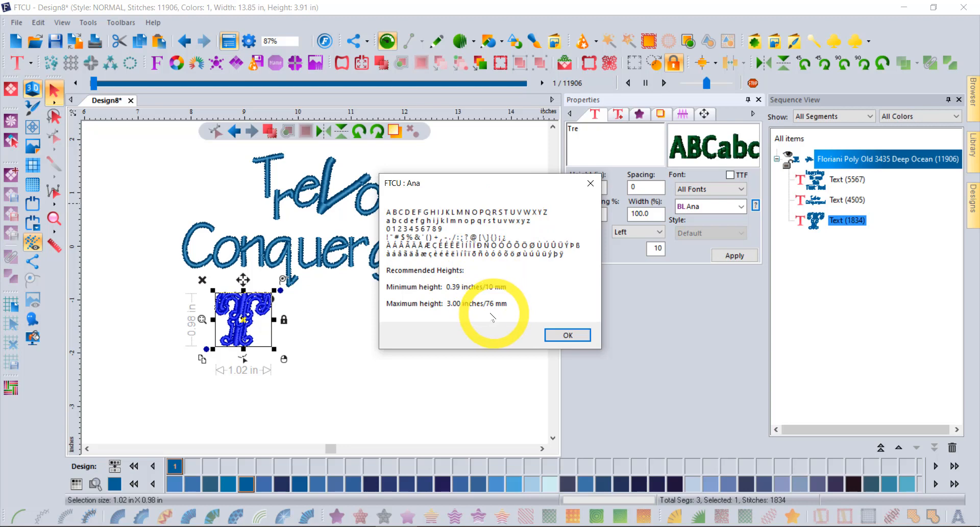
mouse_move(500, 289)
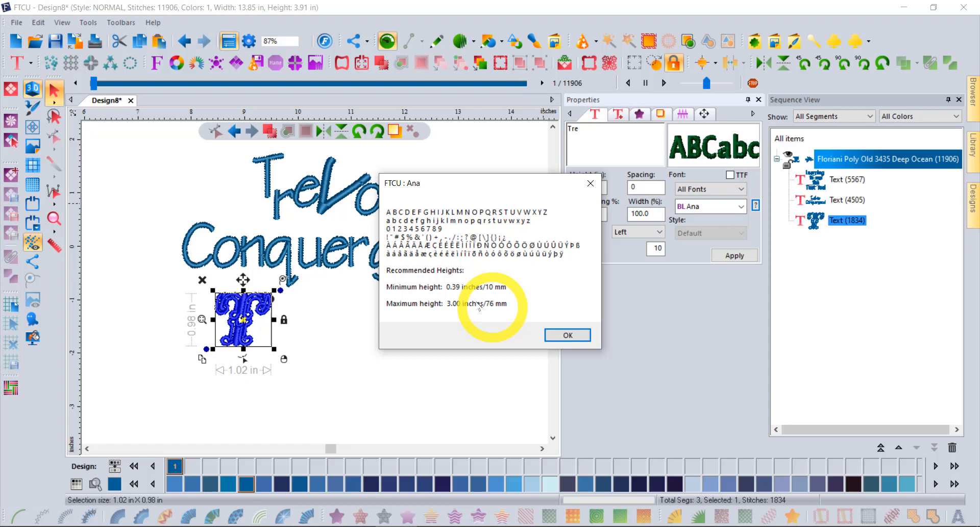
mouse_move(481, 315)
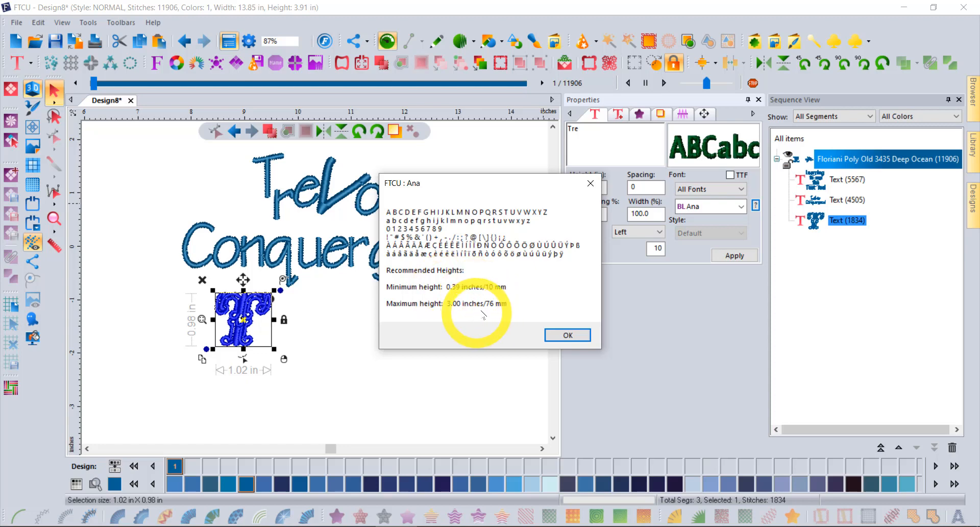
Close the Ana details and apply Ana to the small Tre text
left_click(567, 335)
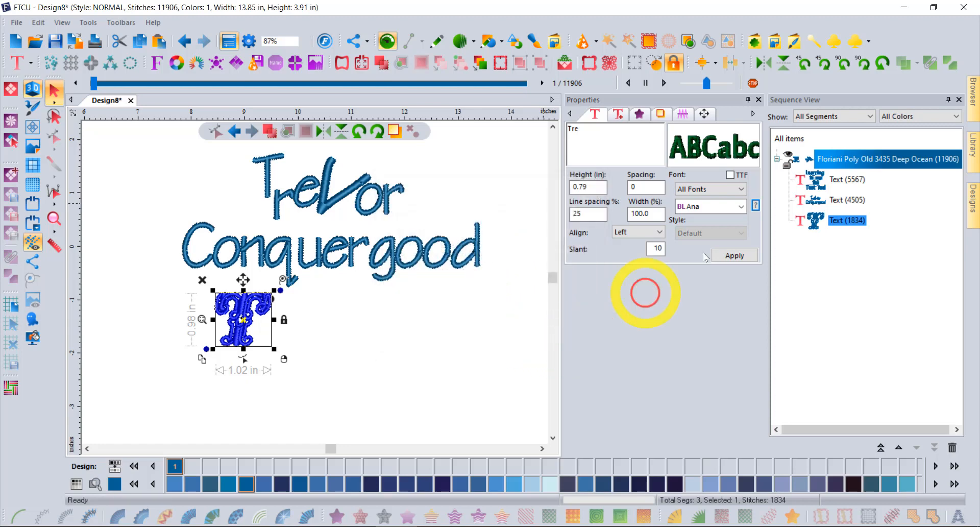
left_click(734, 255)
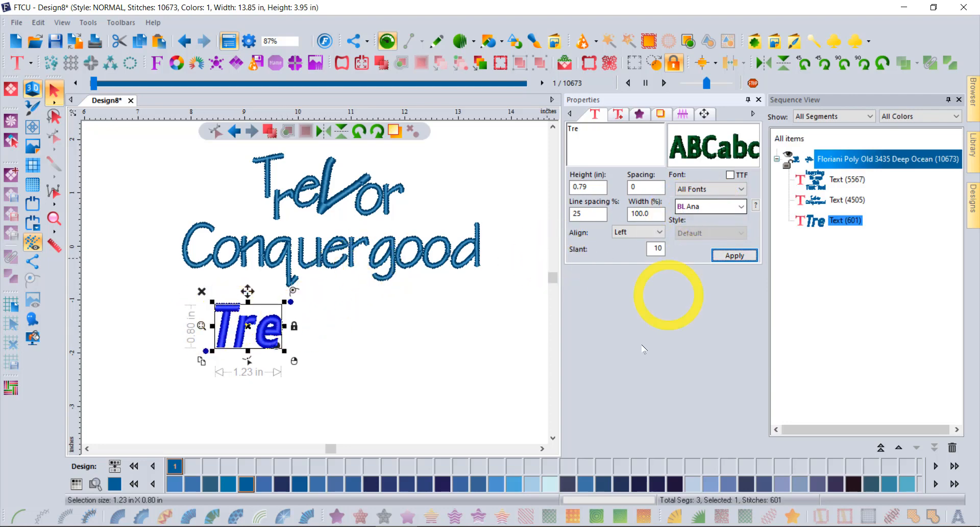
mouse_move(228, 318)
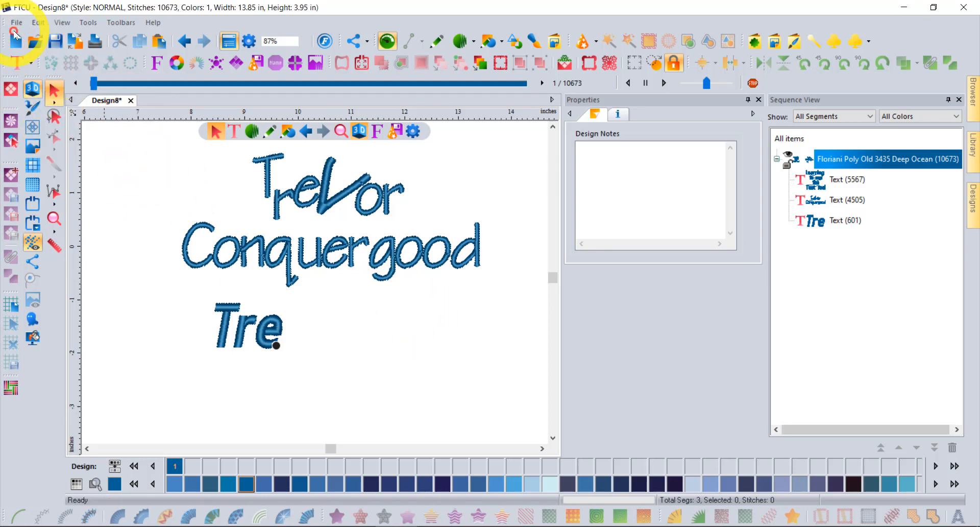
Start a new design and load the Bunny.waf embroidery into it
left_click(13, 41)
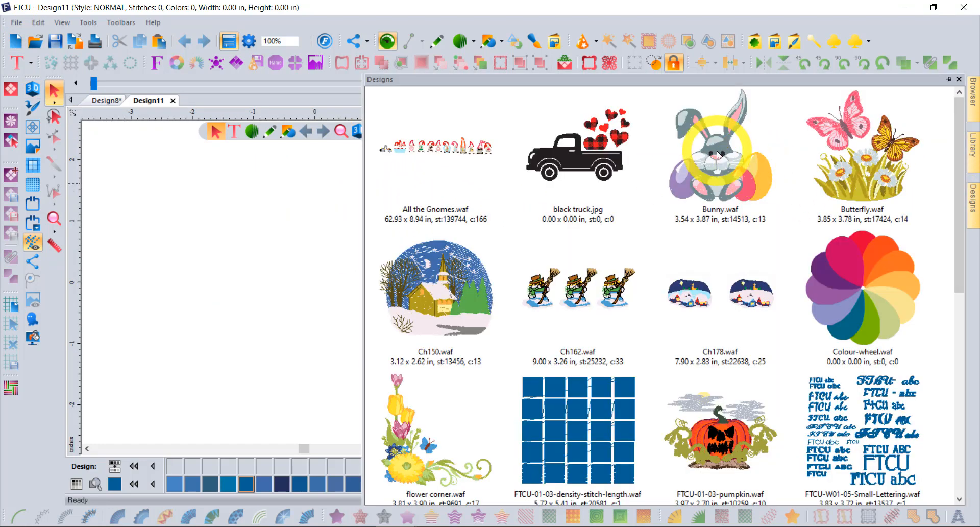
double_click(718, 146)
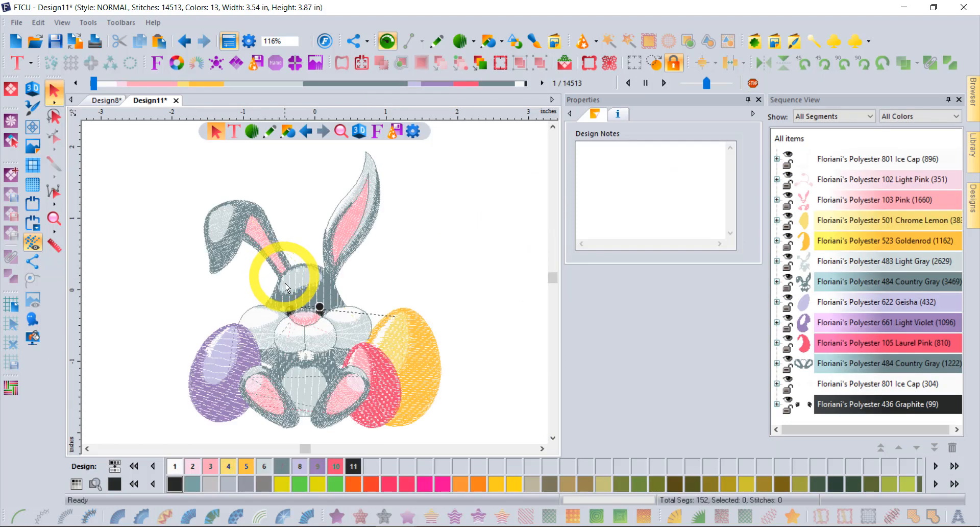
left_click(19, 63)
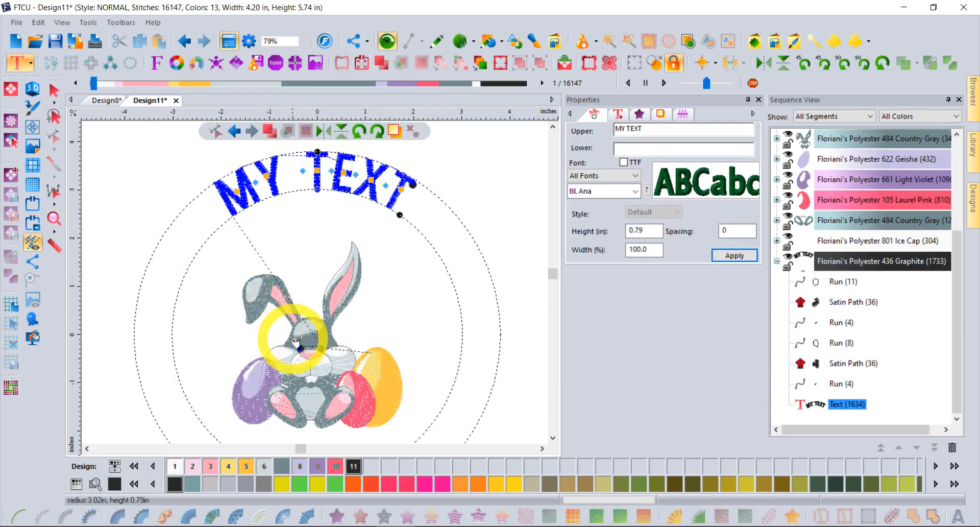
scroll("down", 3)
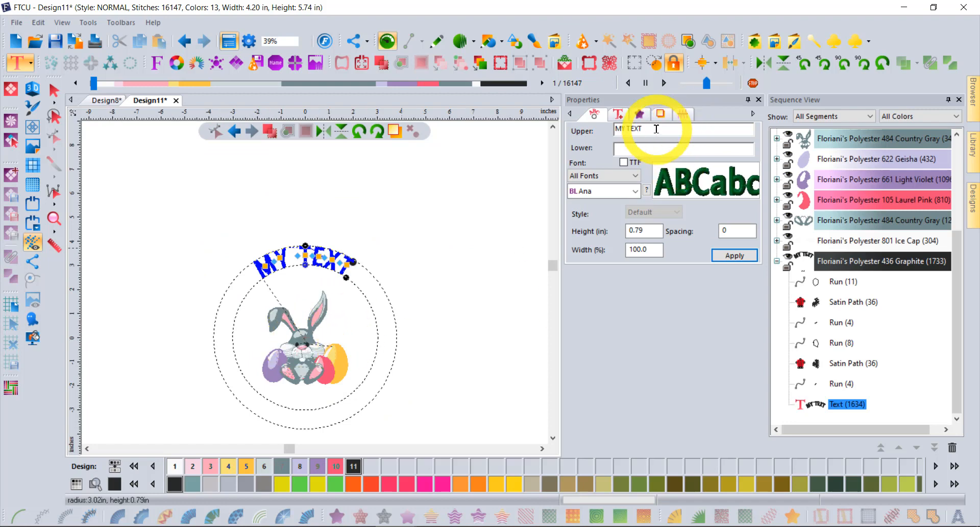
type("Trev")
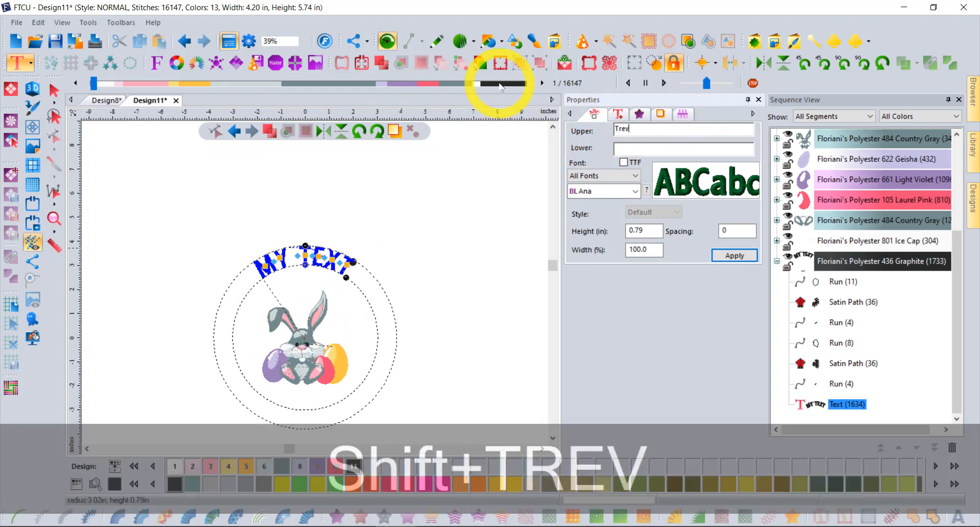
type("or")
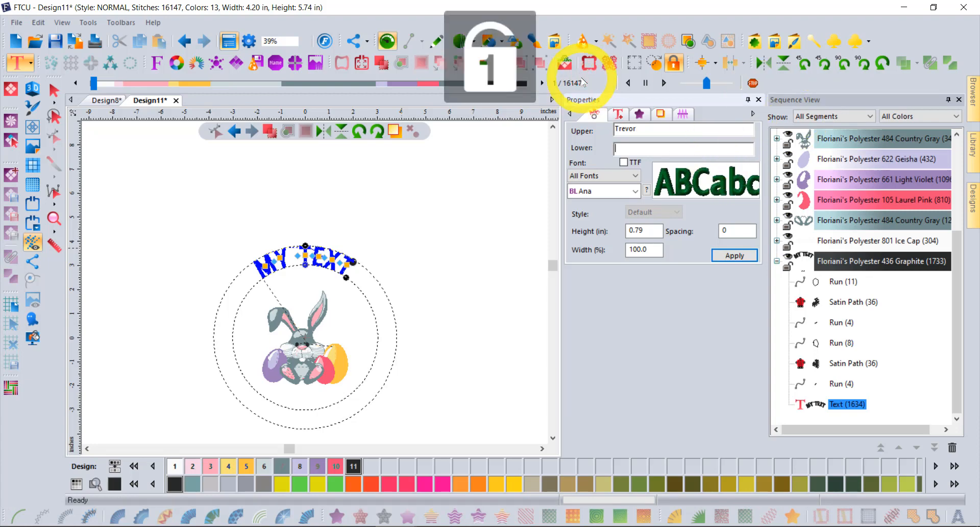
type("Conqu")
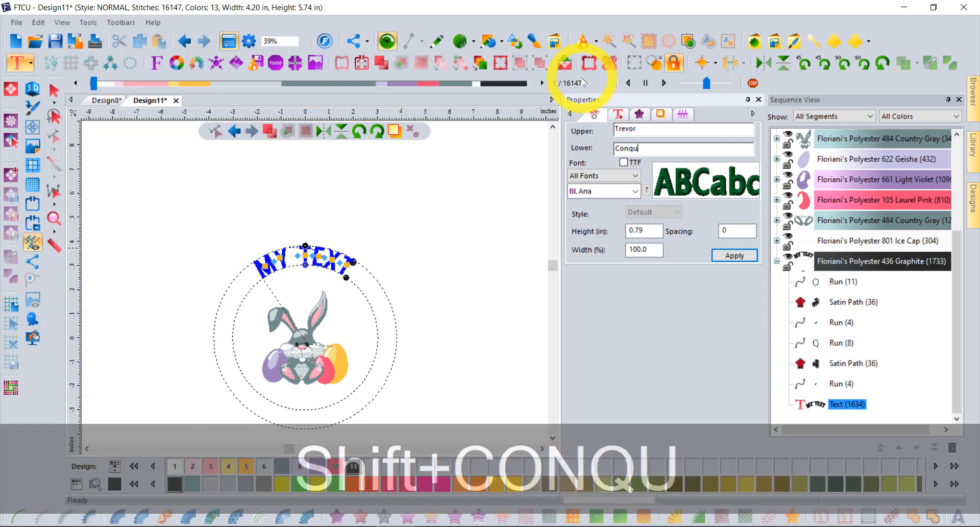
type("ergood")
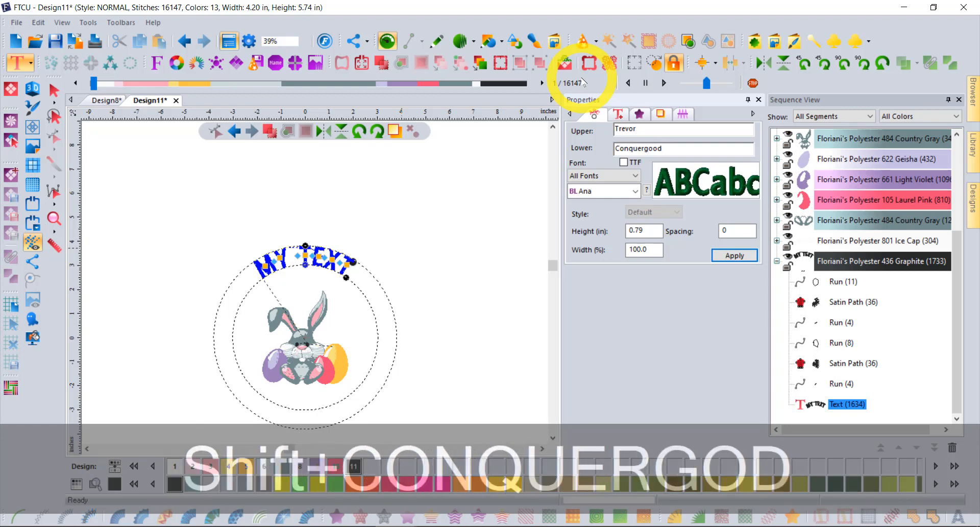
left_click(734, 256)
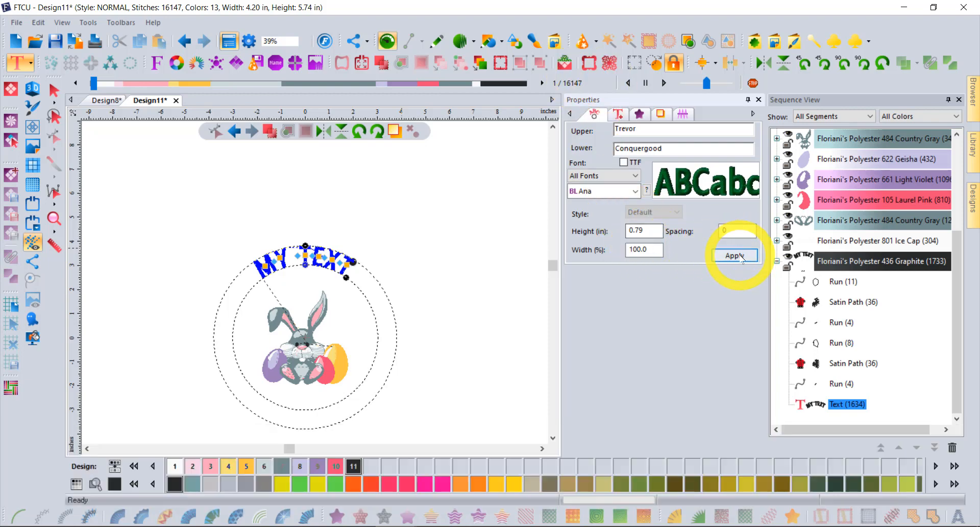
left_click(735, 256)
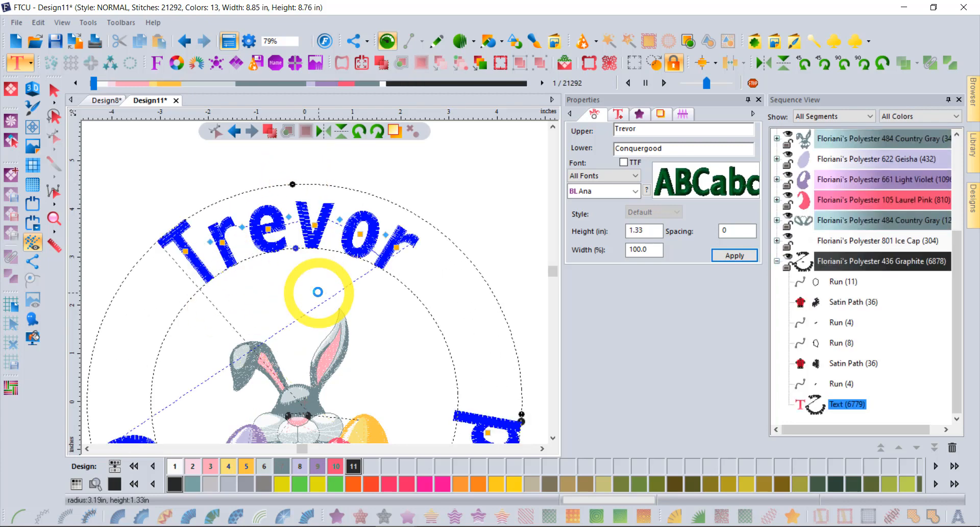
left_click_drag(317, 292, 163, 147)
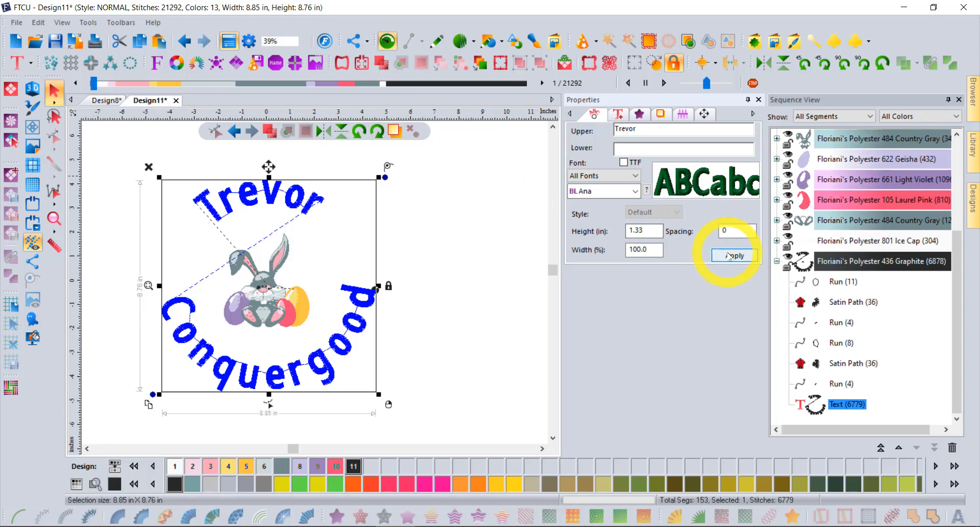
left_click(734, 255)
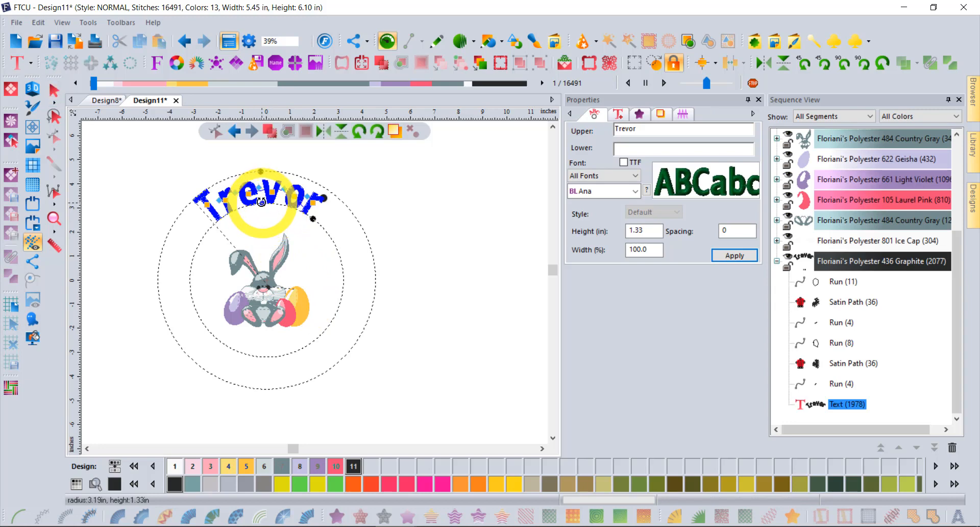
Flatten Trevor's arc and place a duplicate Trevor above the bunny's head
left_click_drag(260, 200, 268, 138)
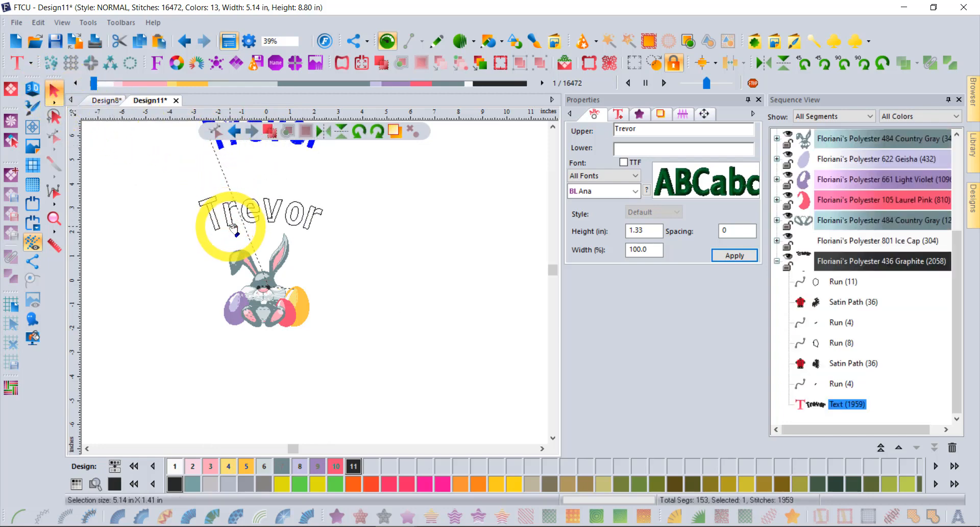
left_click_drag(259, 222, 259, 209)
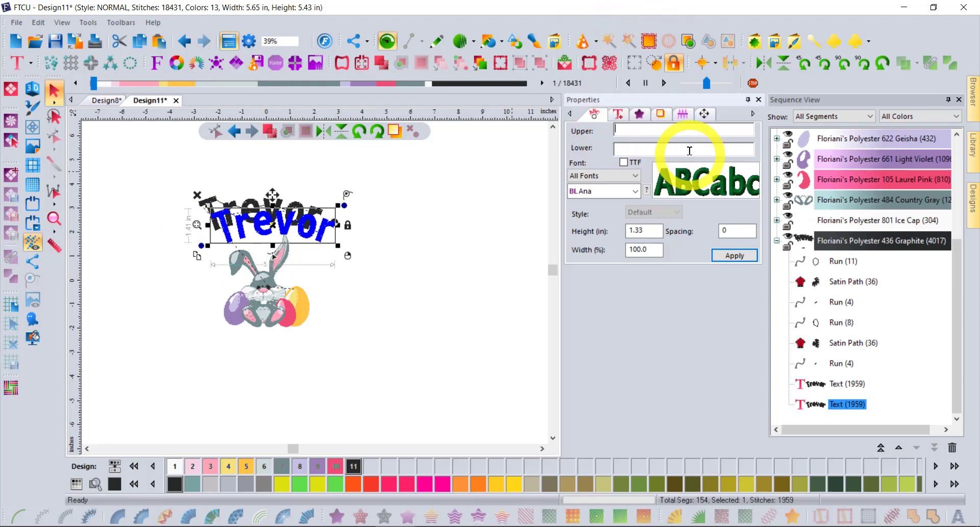
Fill the lower field so Conquerood curves beneath the bunny and apply it
type("Conquerg")
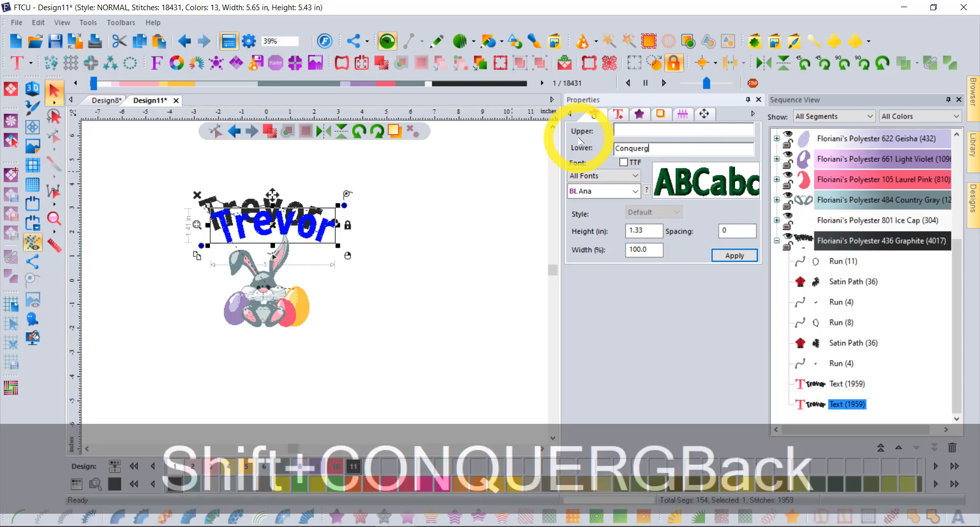
type("oo")
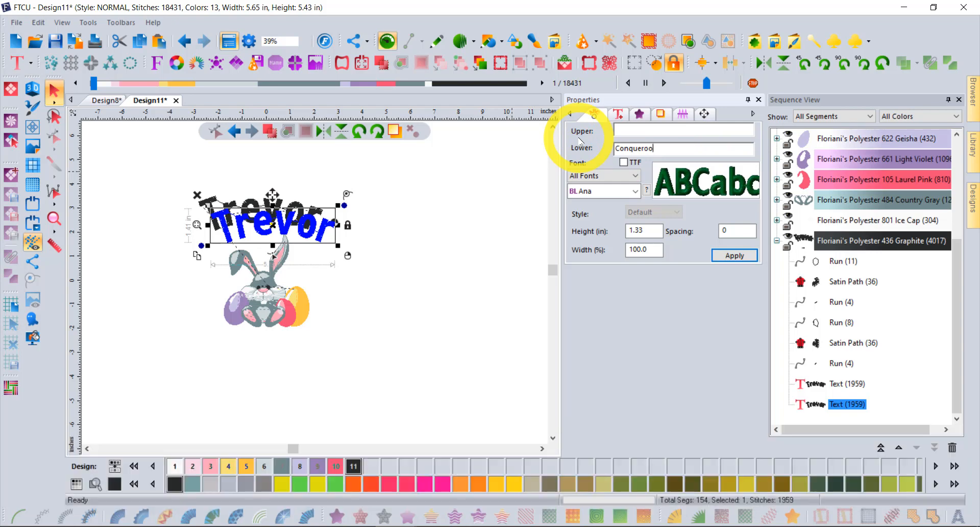
left_click(735, 255)
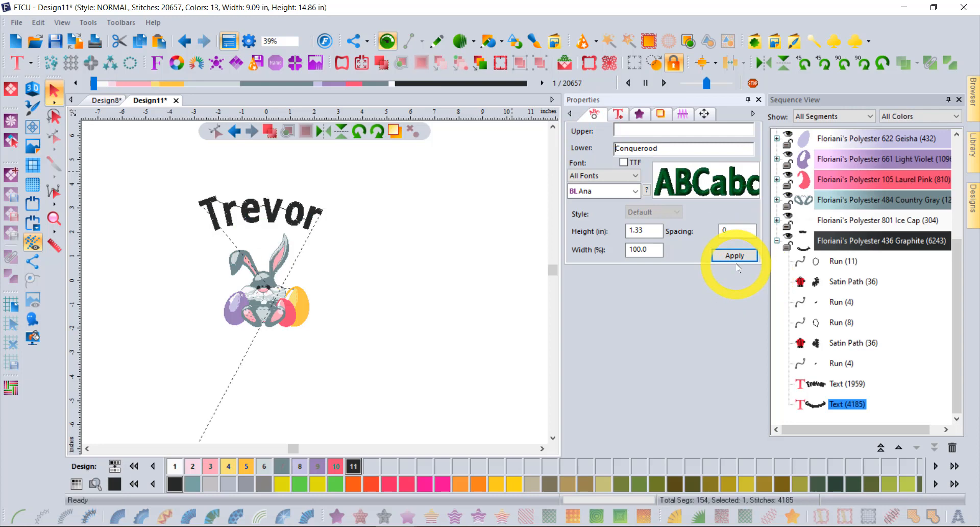
left_click(734, 256)
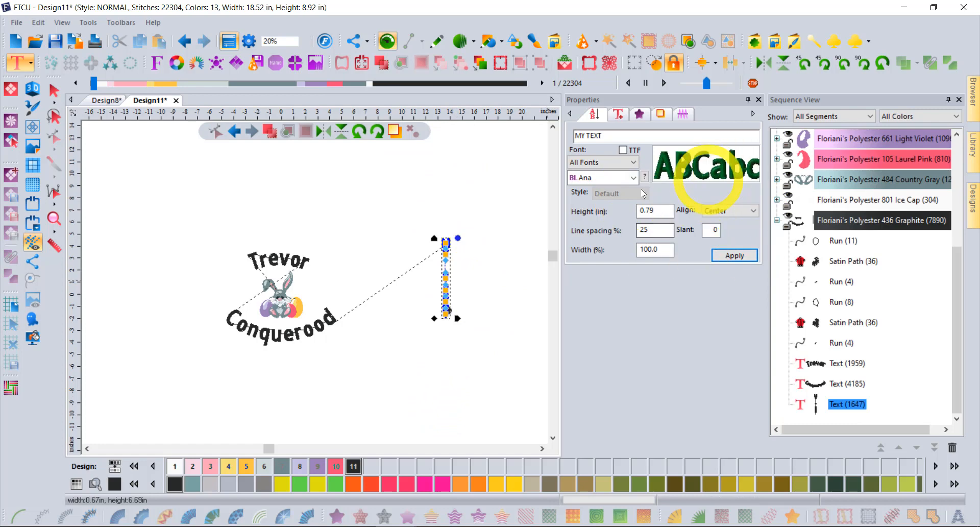
Limit fonts to the Script category and set MY TEXT in Forward Script
left_click(633, 178)
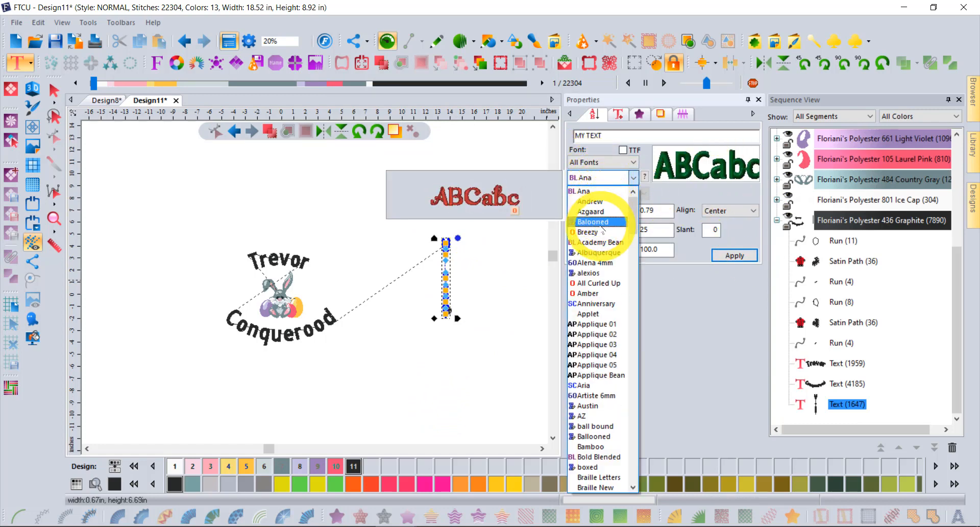
left_click(588, 232)
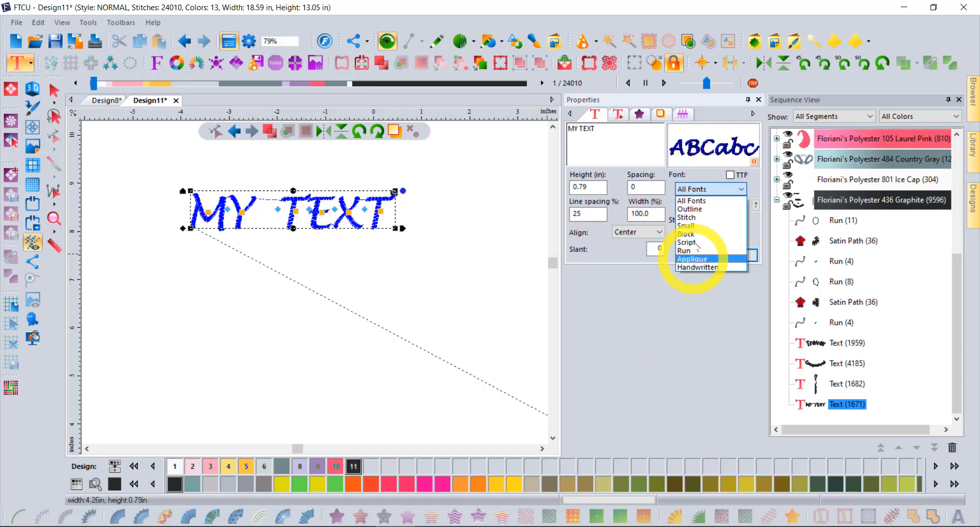
left_click(687, 242)
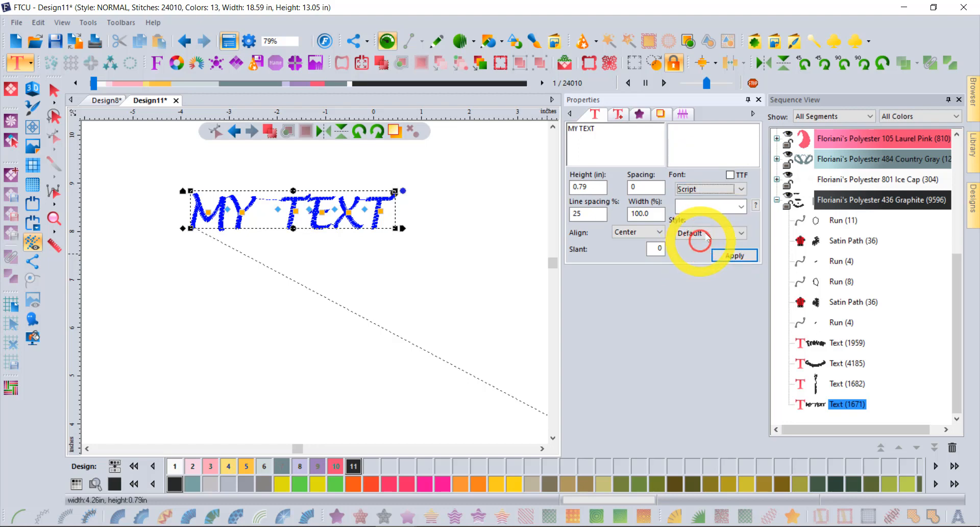
left_click(741, 206)
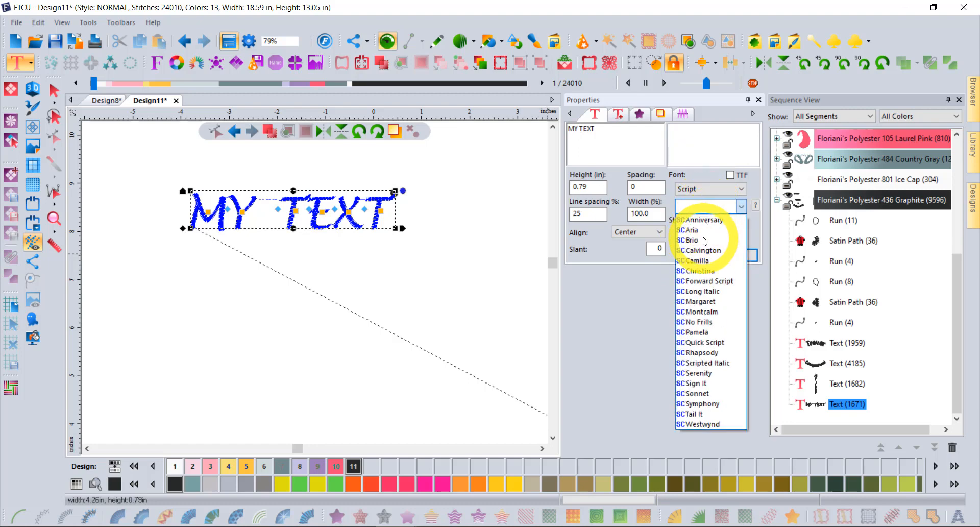
left_click(705, 281)
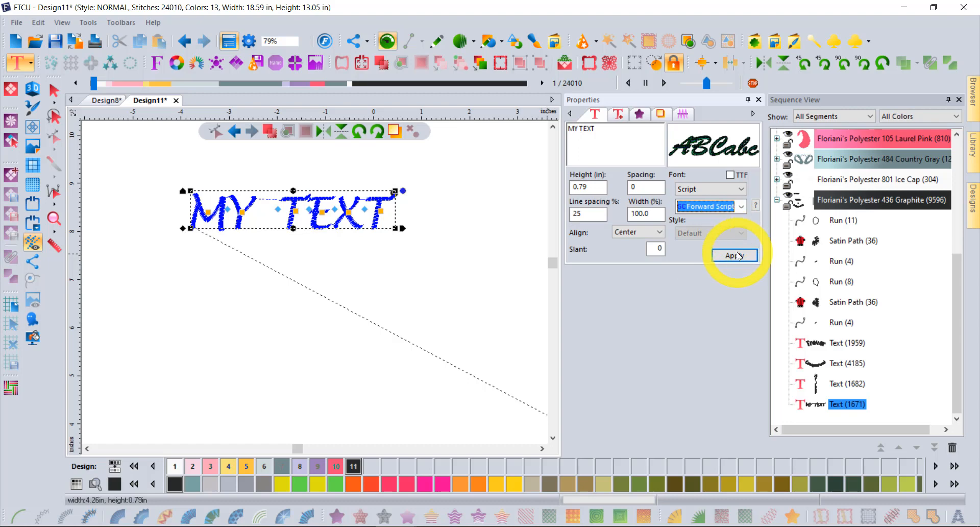
left_click(735, 255)
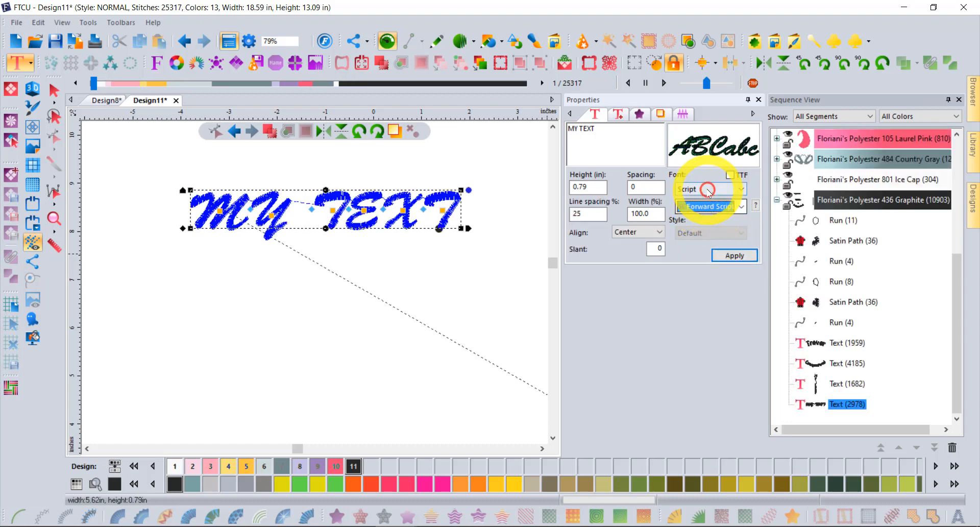
Show all fonts again and switch MY TEXT to the Letter Books font
left_click(707, 189)
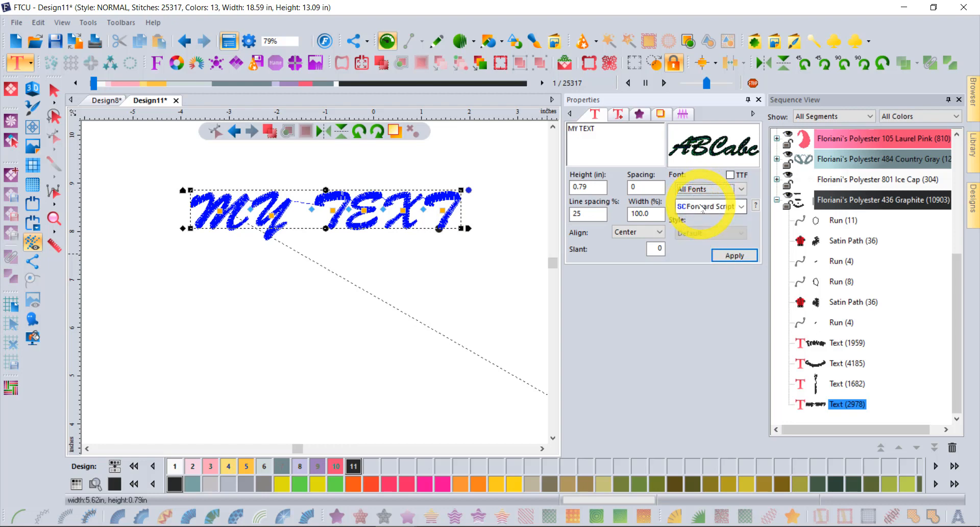
left_click(742, 206)
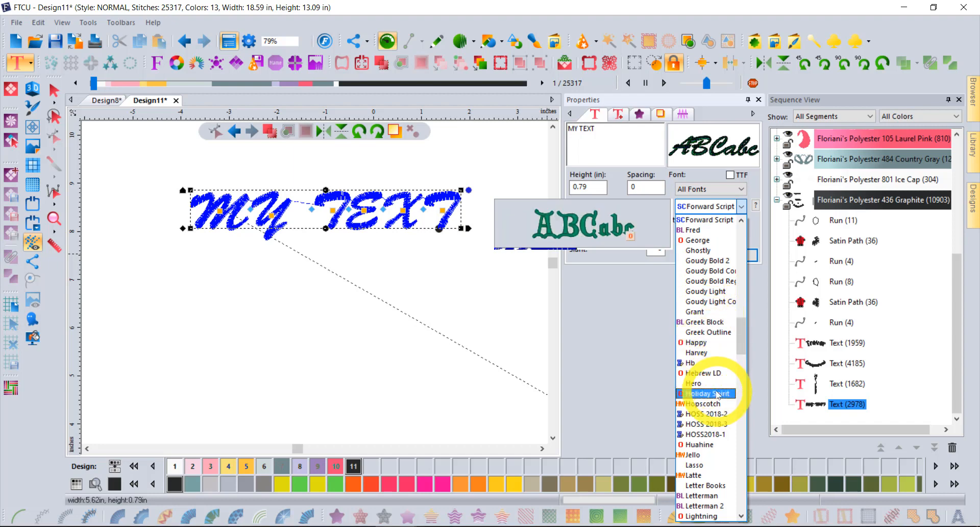
scroll("down", 3)
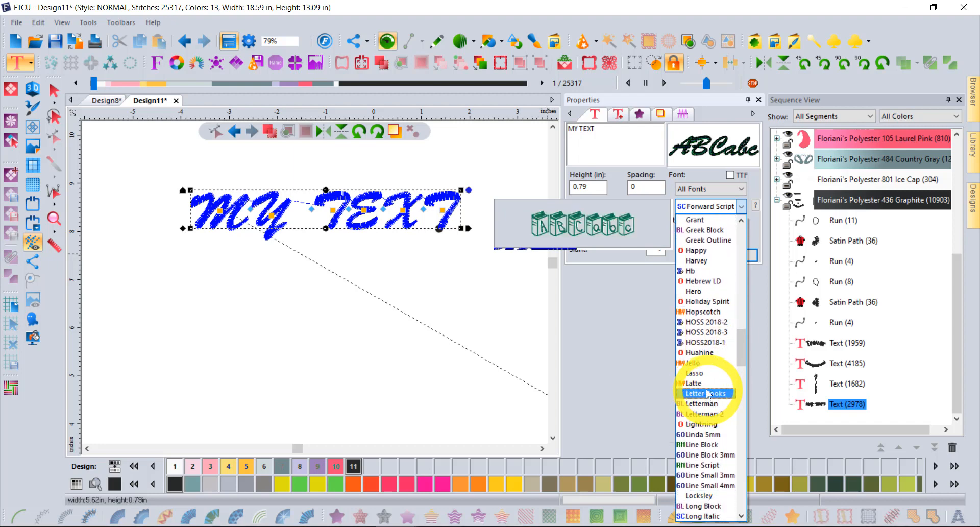
left_click(706, 393)
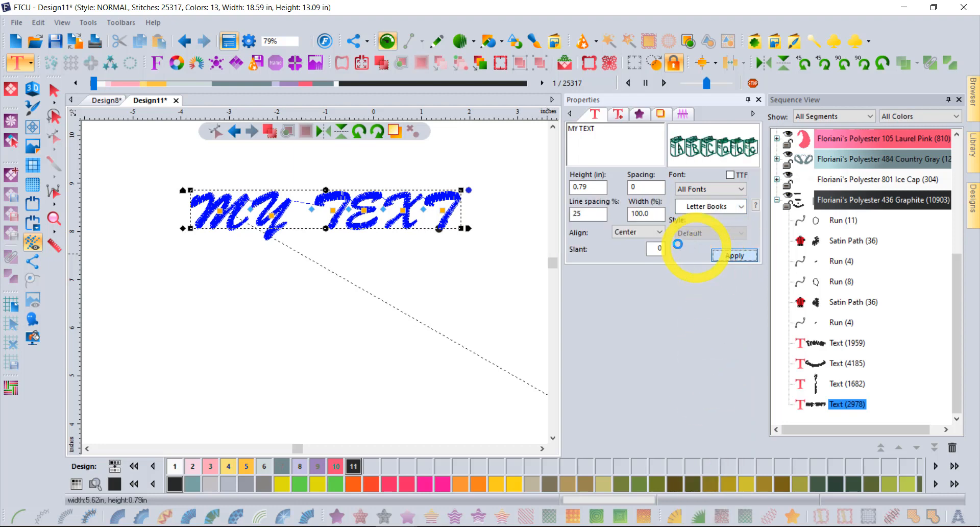
left_click(734, 255)
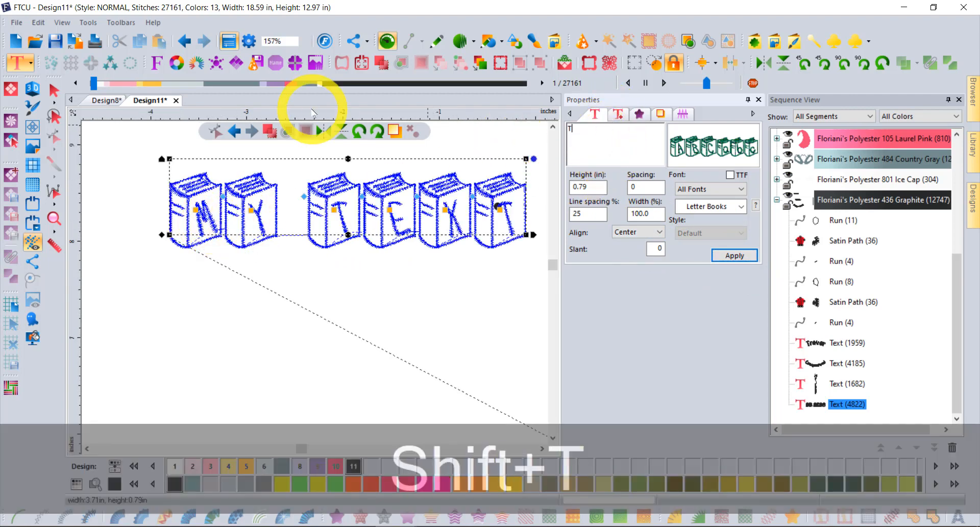
Change the wording to 'Trevor' in Letter Books
type("Trevor")
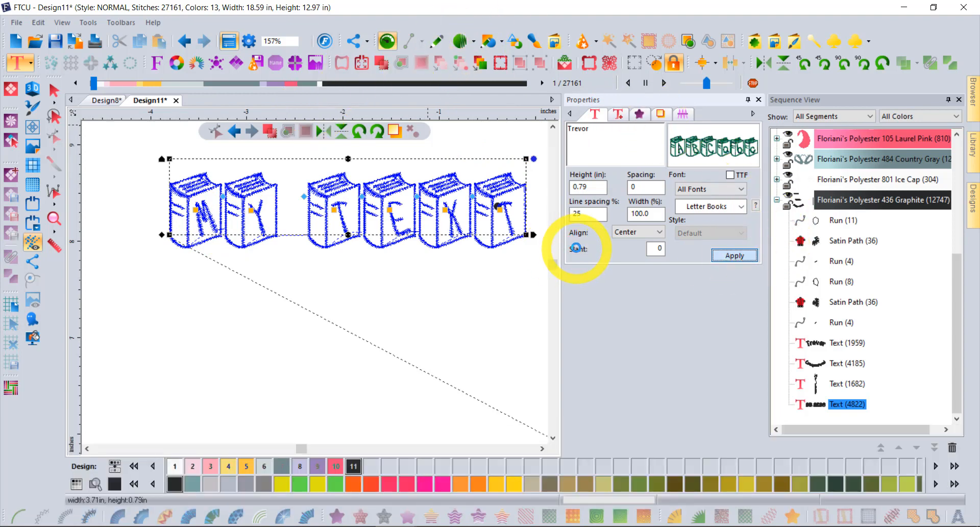
left_click(735, 256)
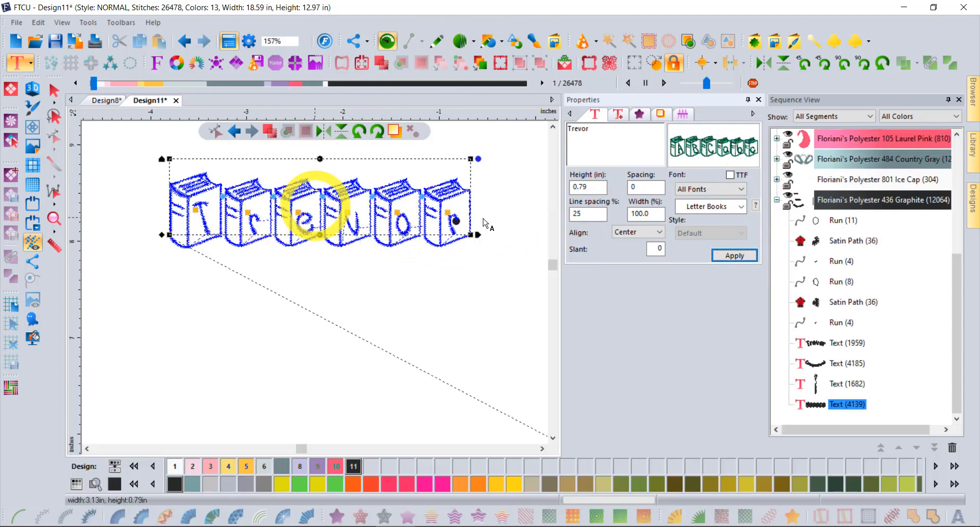
left_click(741, 207)
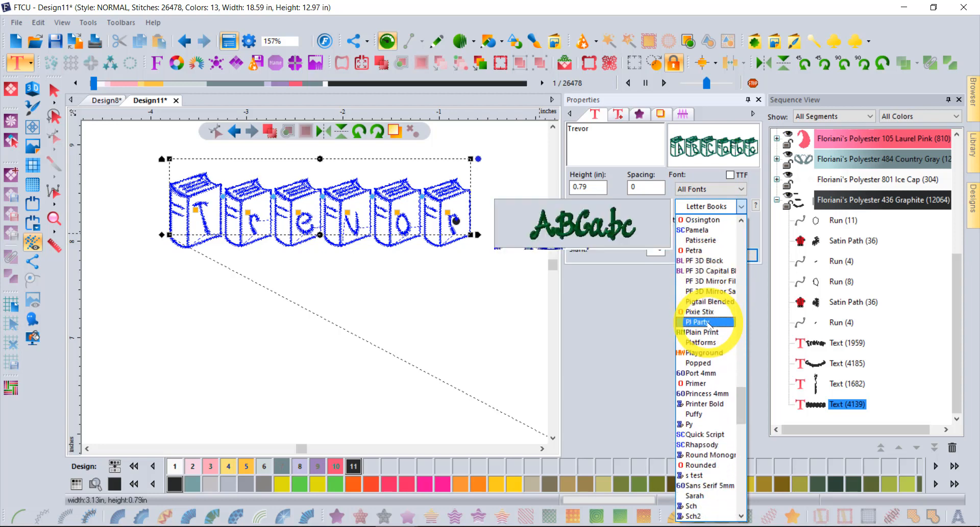
Set Trevor in the Seasonal font, then pick Space Age from the list
scroll("down", 3)
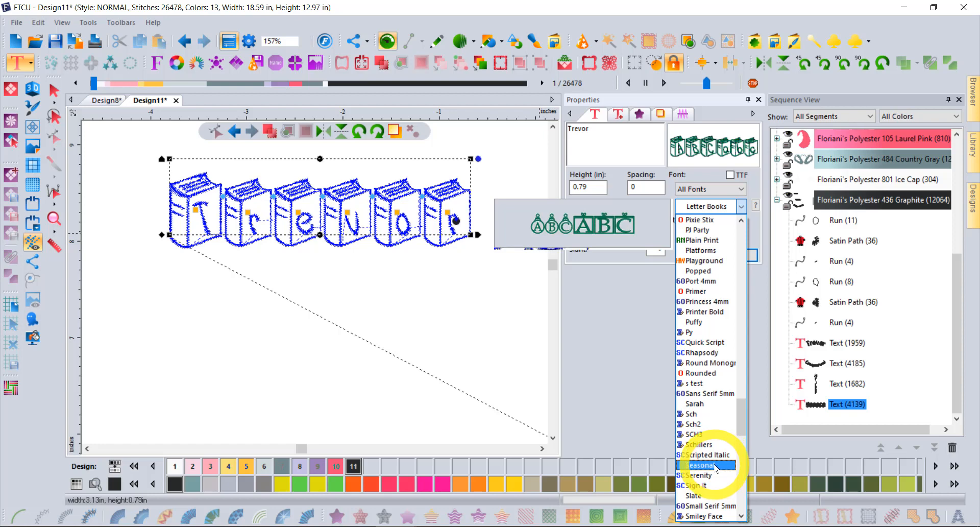
left_click(699, 465)
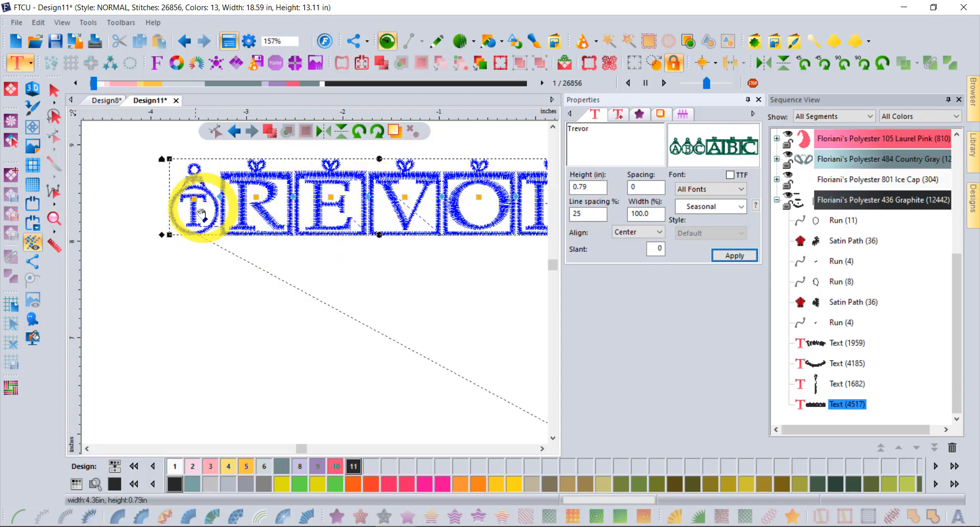
mouse_move(413, 216)
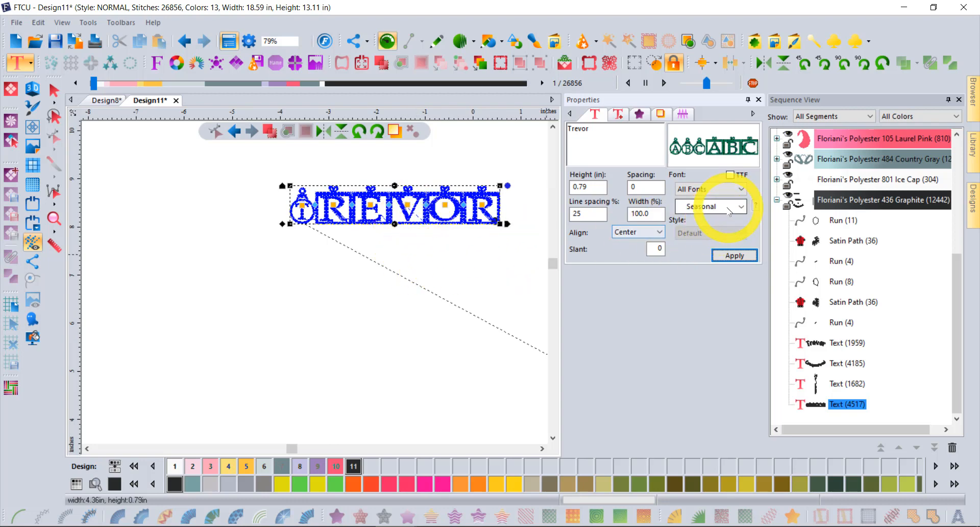
left_click(741, 206)
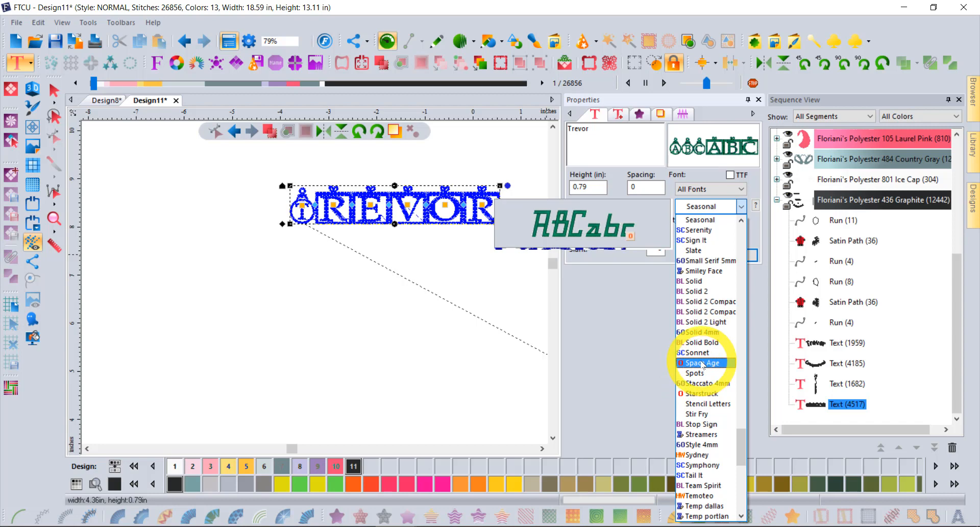
left_click(699, 363)
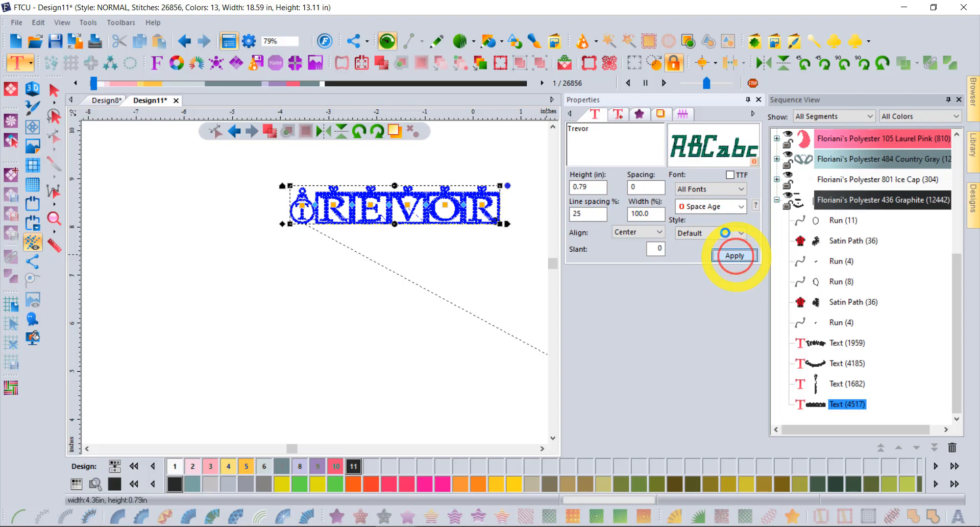
Apply Space Age to Trevor with the run stitch style
left_click(739, 233)
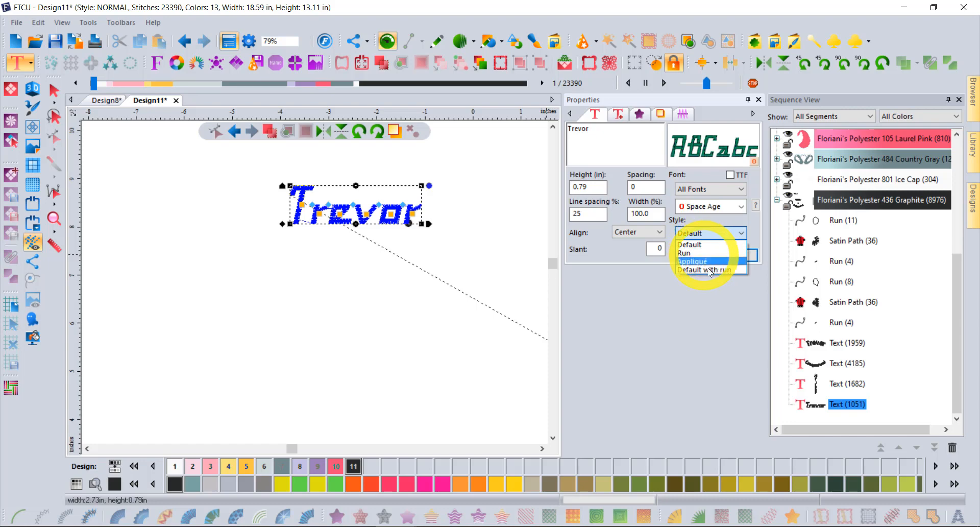
mouse_move(704, 269)
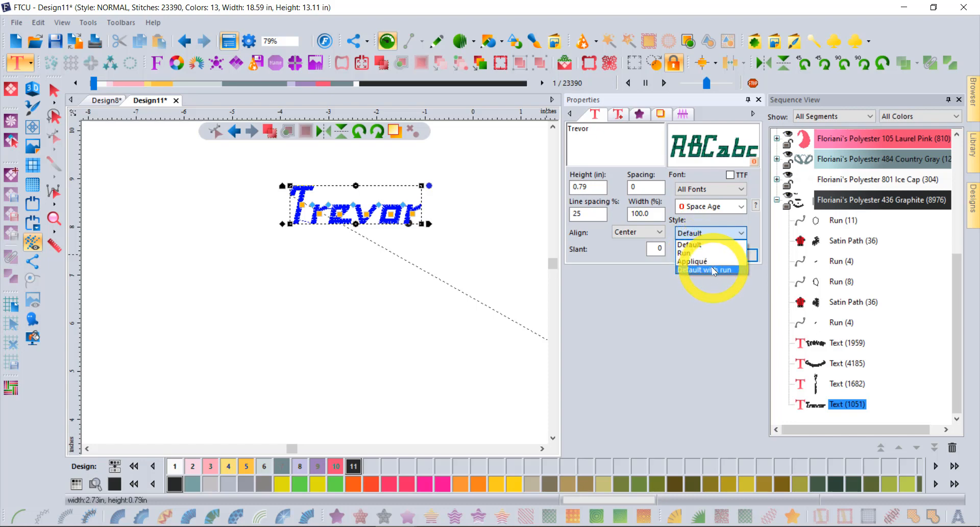
left_click(710, 253)
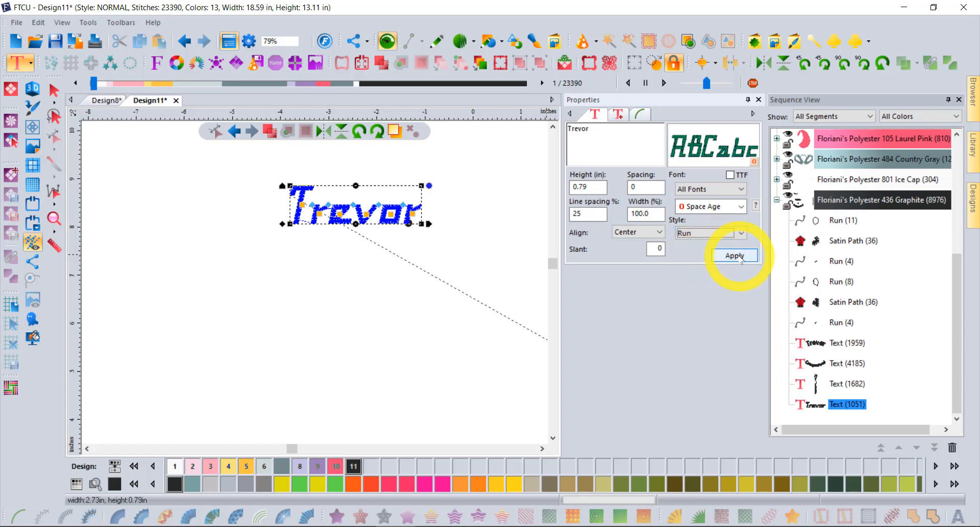
left_click(734, 255)
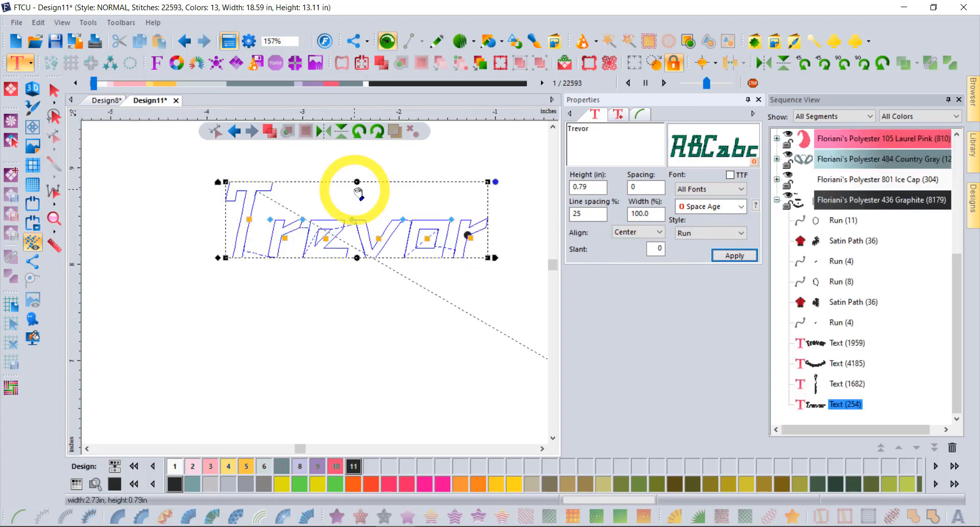
Switch Trevor's Space Age lettering to the Appliqué style
left_click(31, 90)
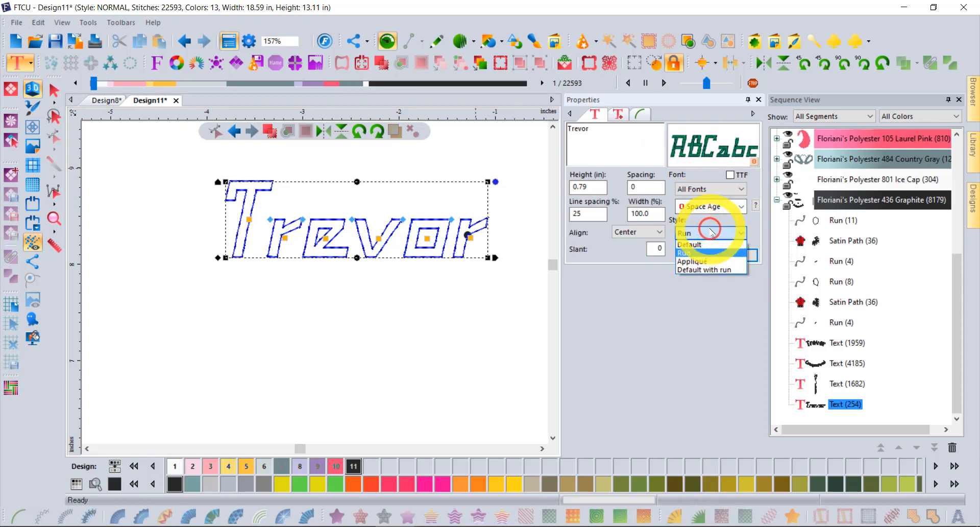
left_click(692, 261)
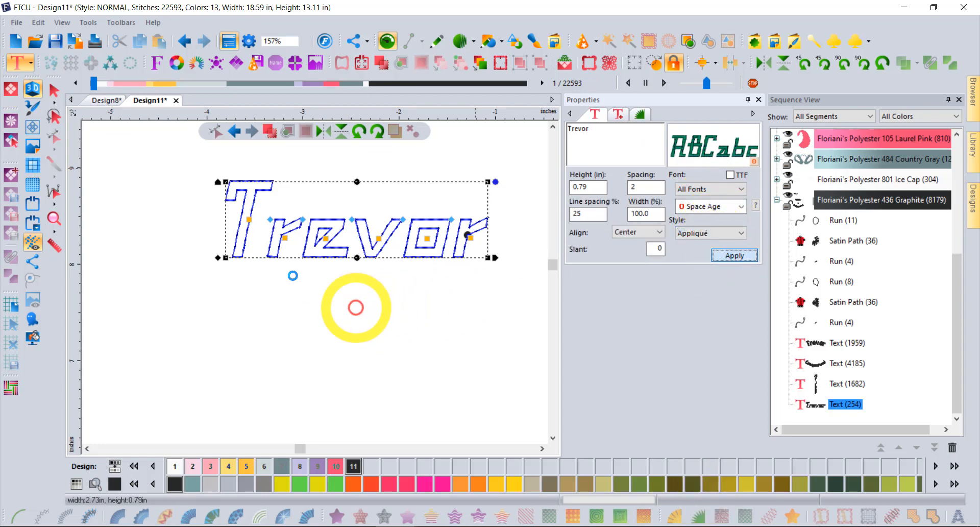
left_click(734, 255)
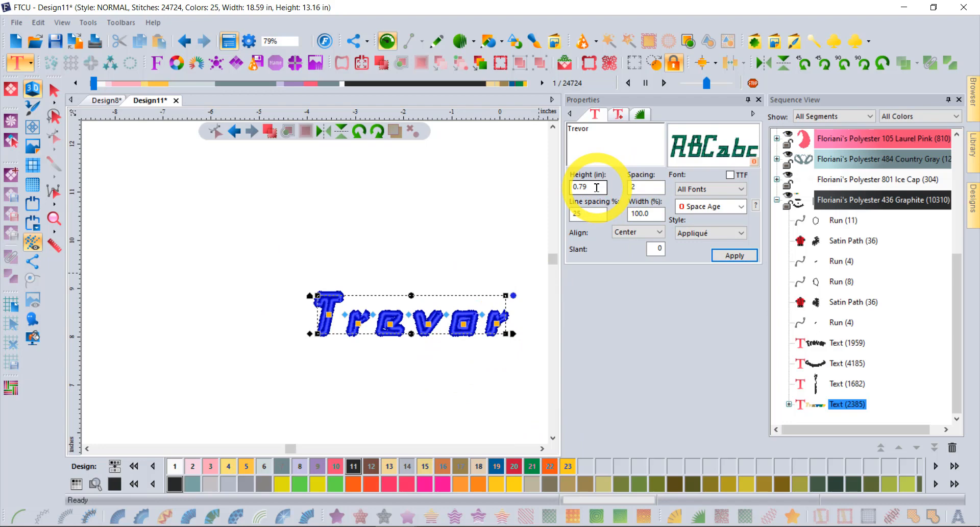
Set the letter height to 2 inches and apply it to the appliqué Space Age Trevor
triple_click(586, 187)
type("2")
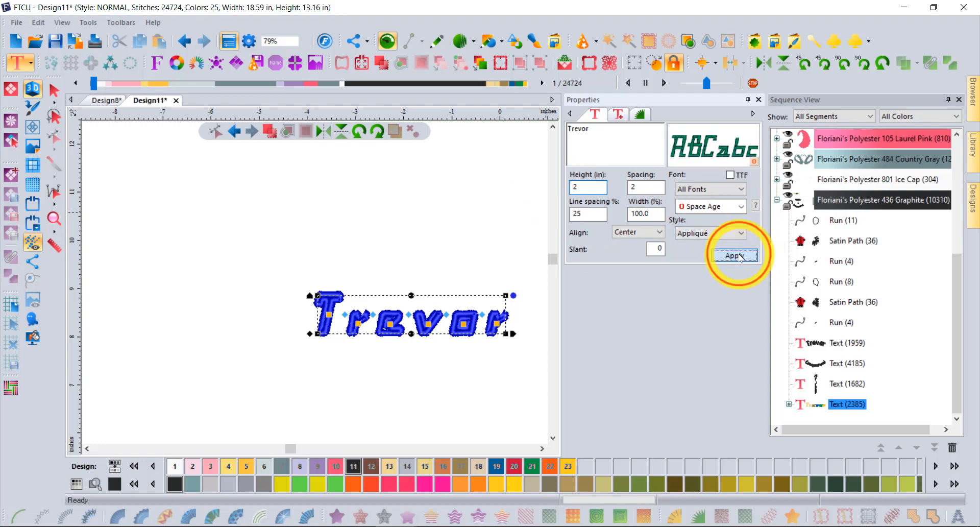
left_click(734, 256)
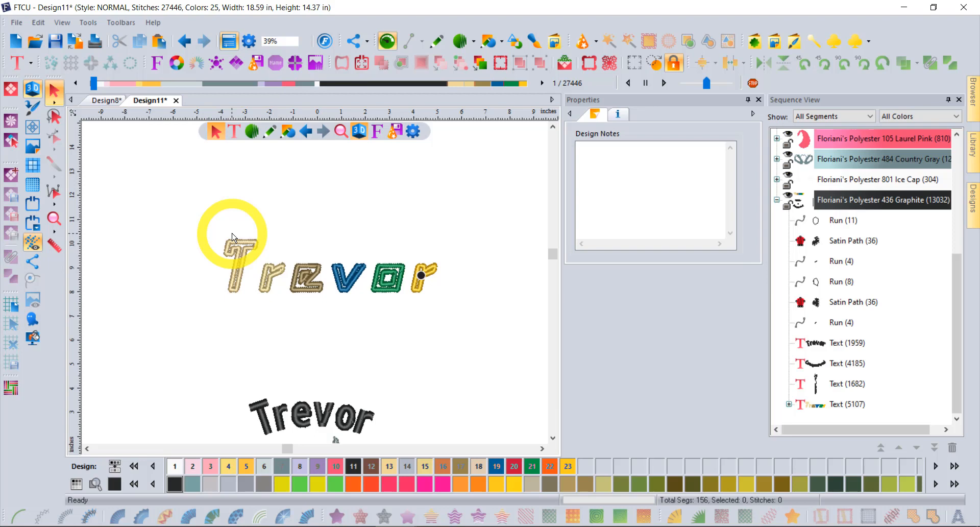
mouse_move(366, 280)
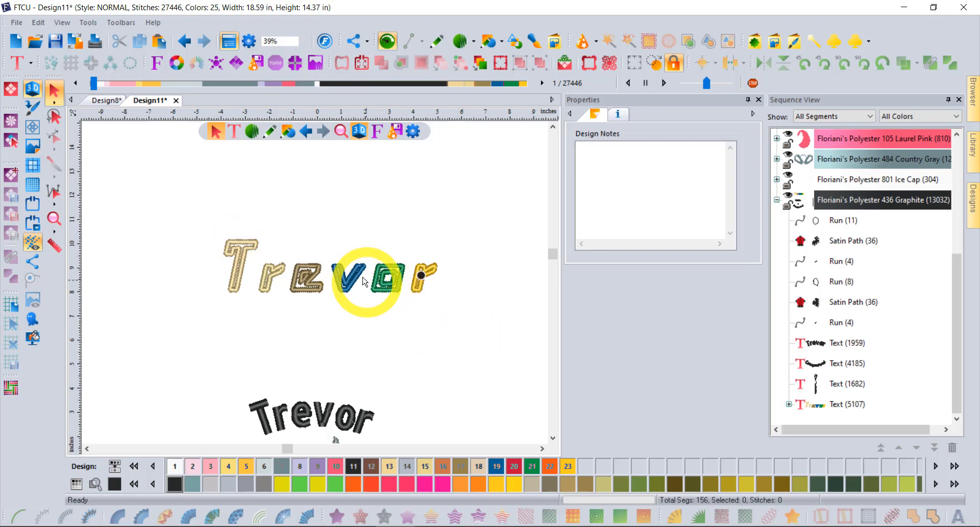
Create 'Trevor Conquergood' in Space Age along a wave-shaped text path
left_click(18, 62)
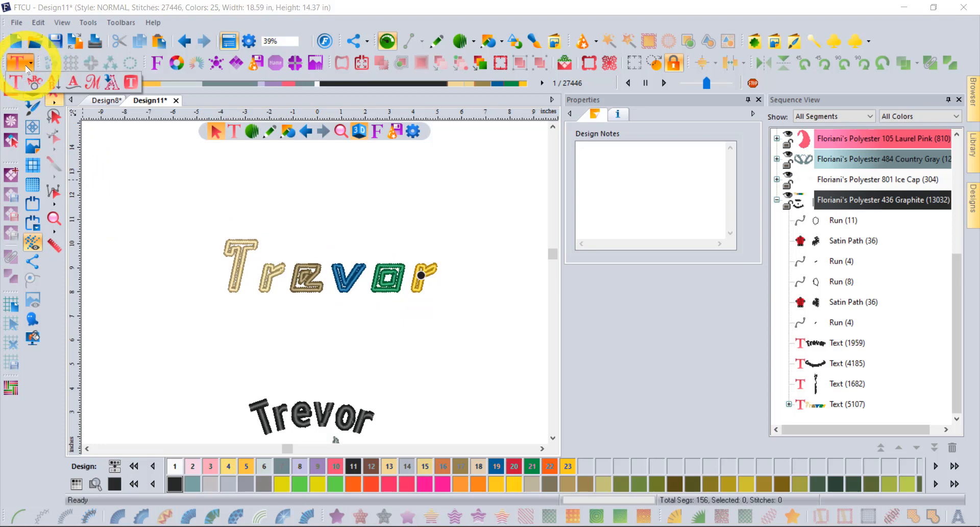
mouse_move(34, 82)
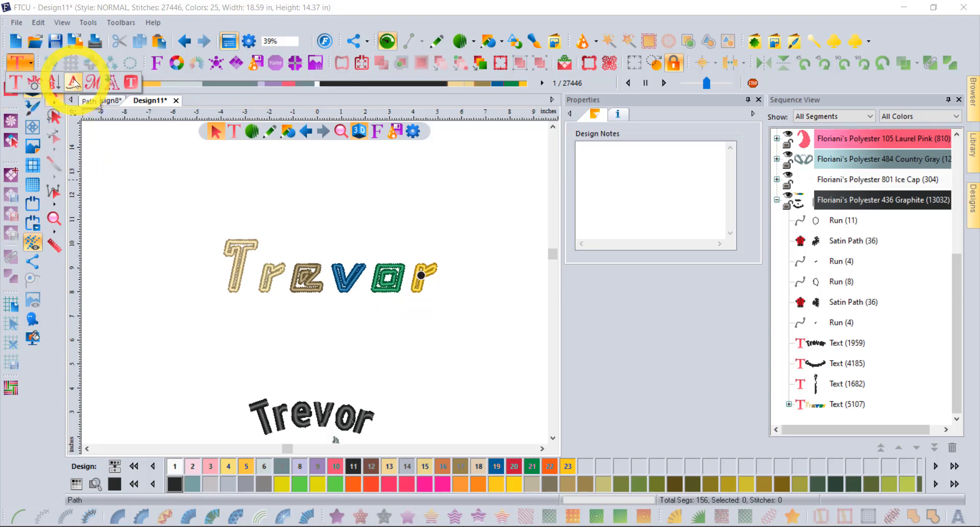
mouse_move(93, 81)
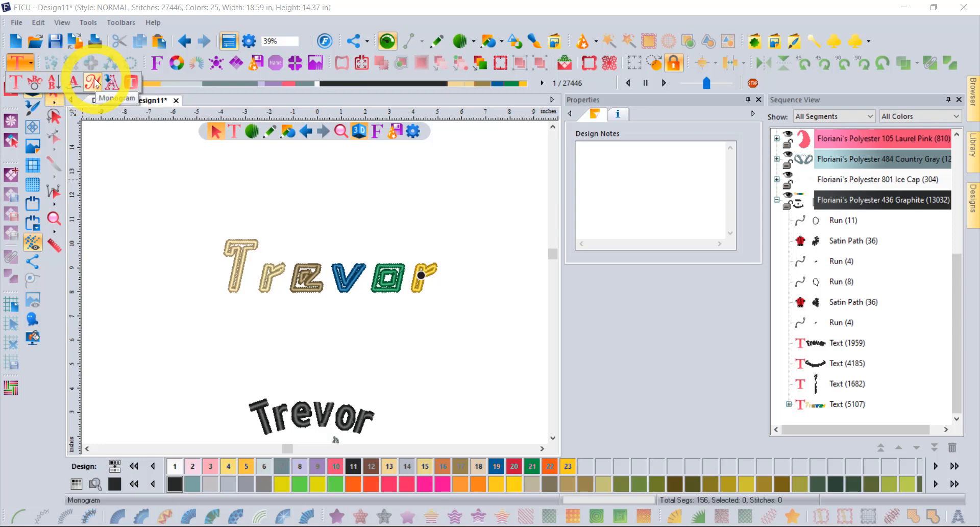
mouse_move(110, 82)
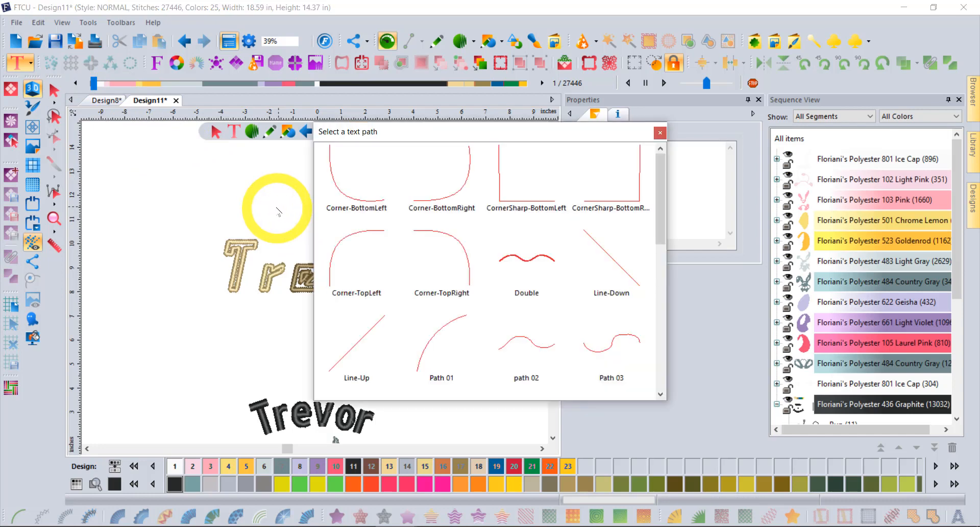
mouse_move(588, 285)
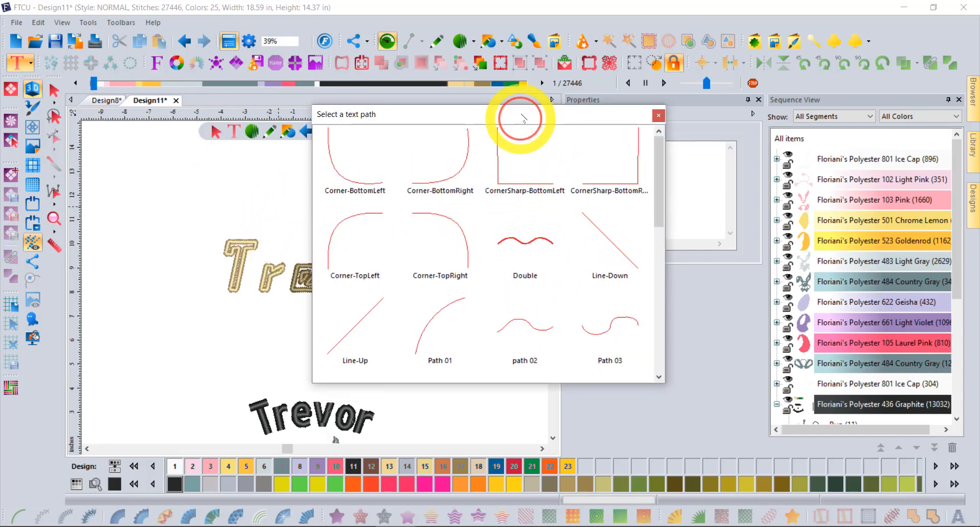
scroll("down", 3)
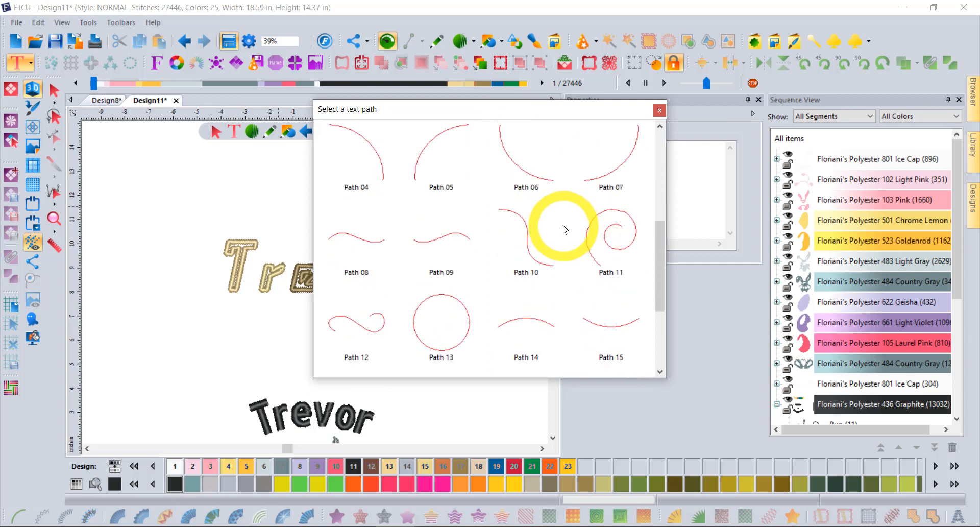
scroll("up", 3)
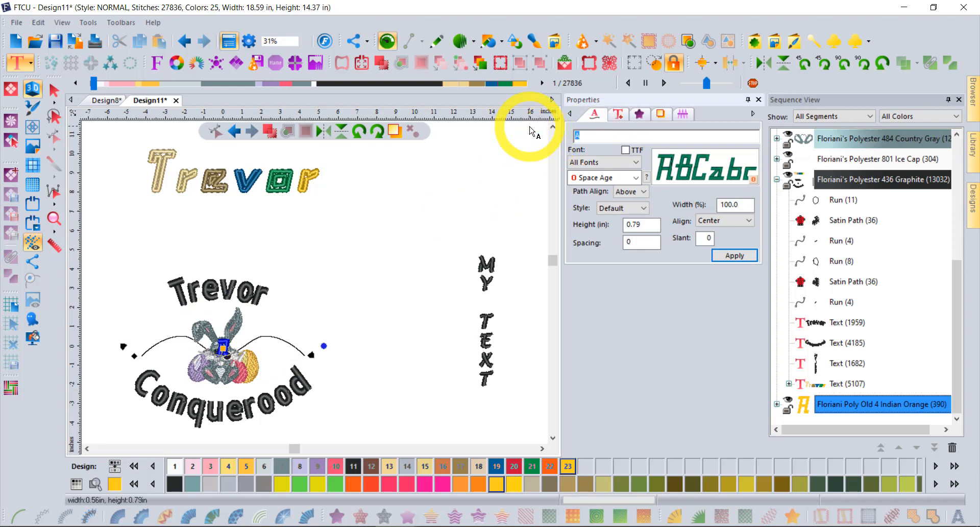
type("Trevor Con")
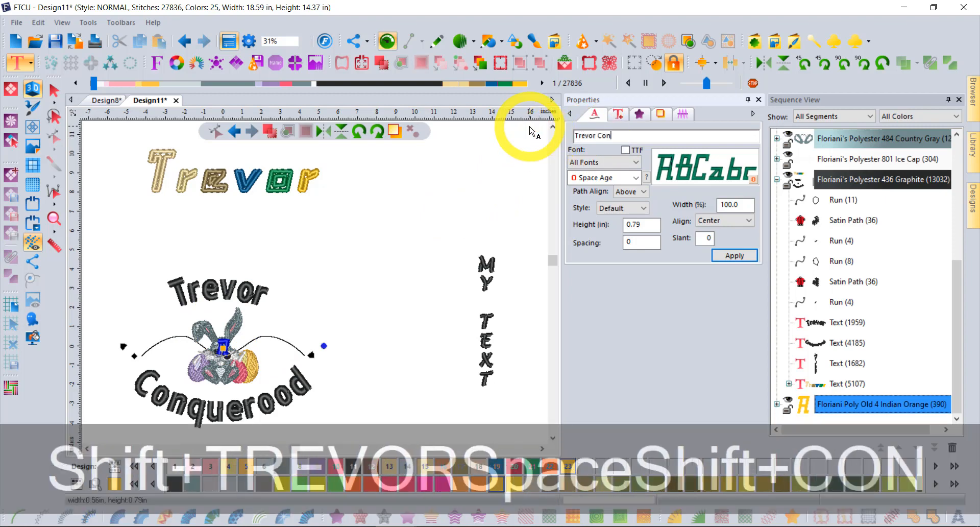
type("quergood")
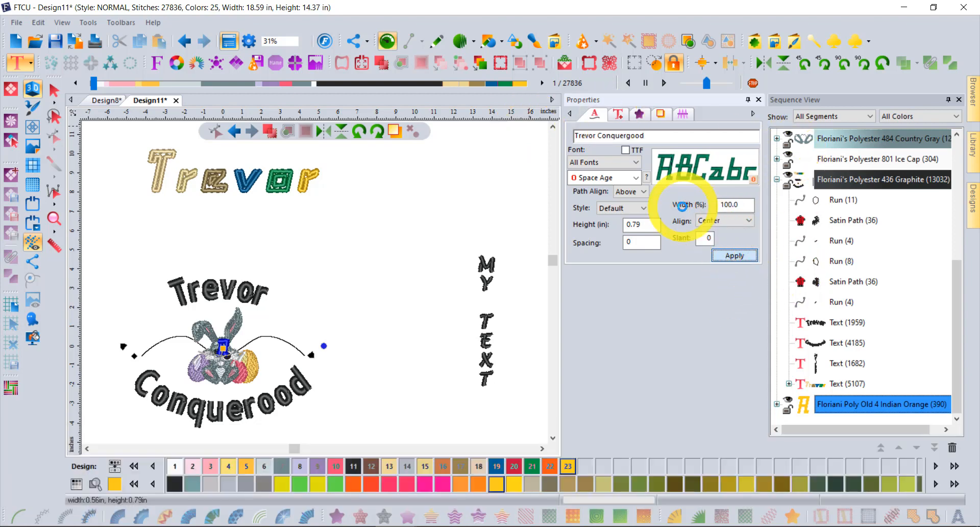
left_click(735, 256)
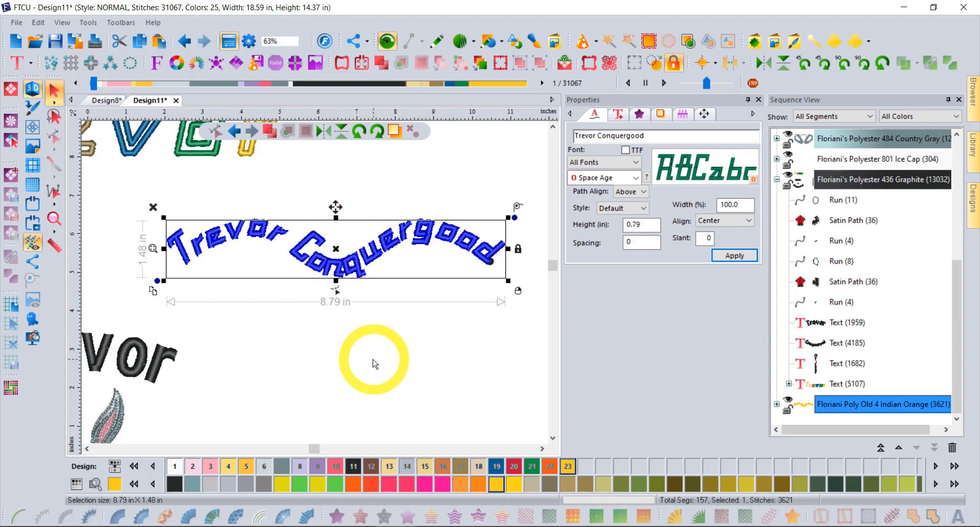
Edit the wavy Trevor Conquergood text and bring up its Text Paths shape choices
left_click(55, 91)
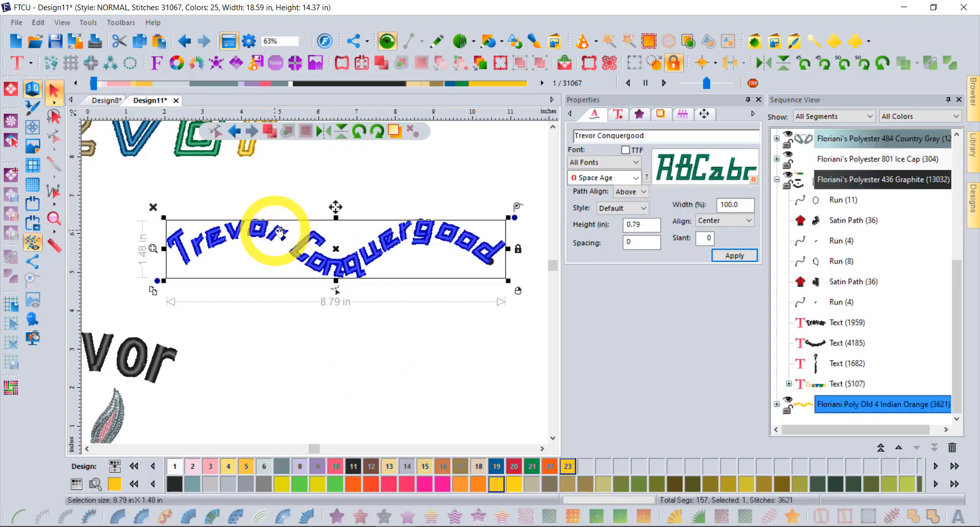
right_click(282, 235)
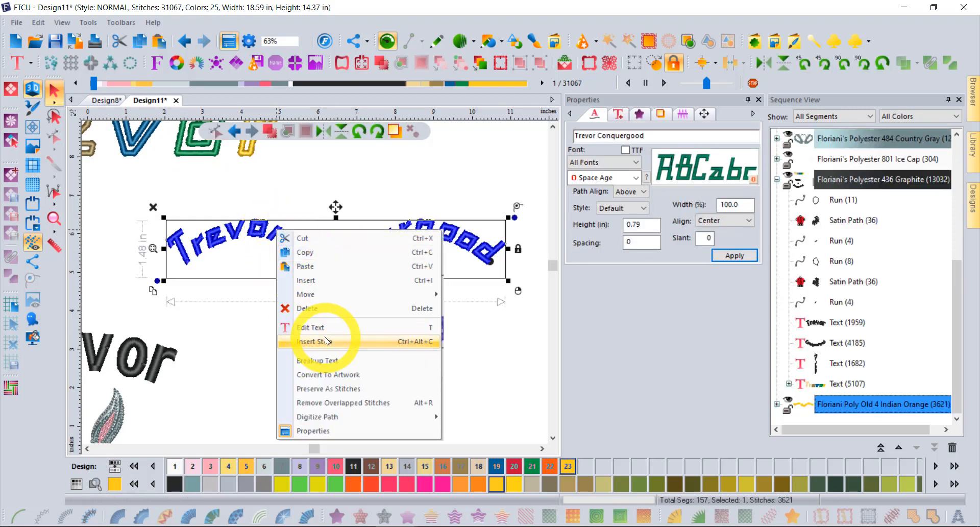
left_click(310, 326)
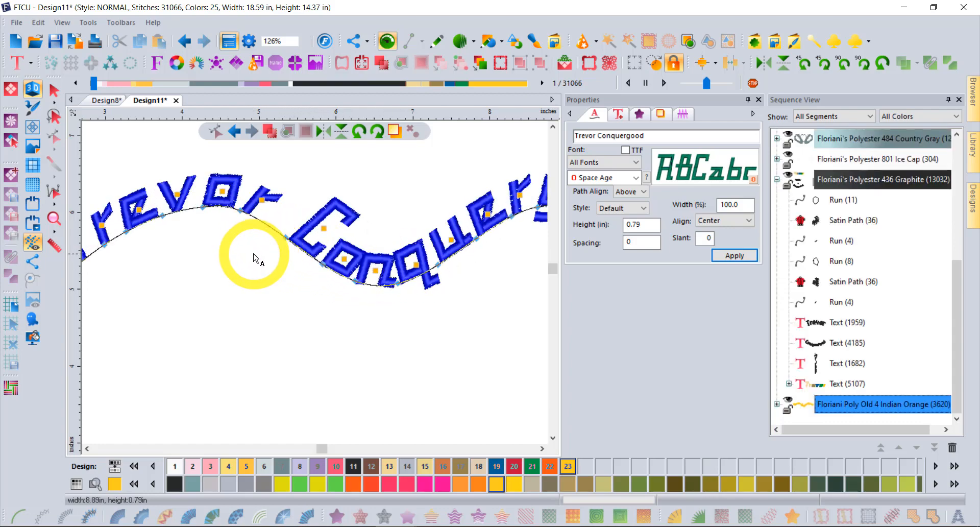
right_click(312, 225)
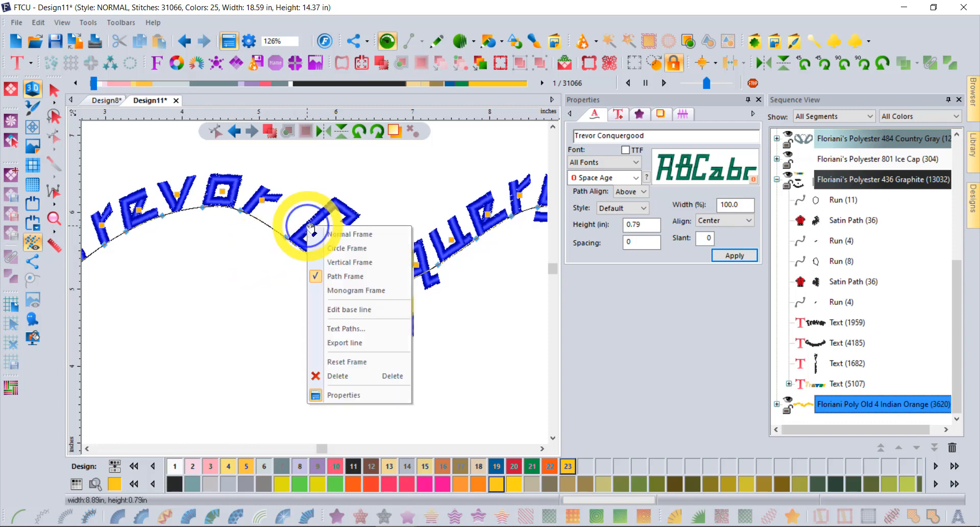
mouse_move(350, 336)
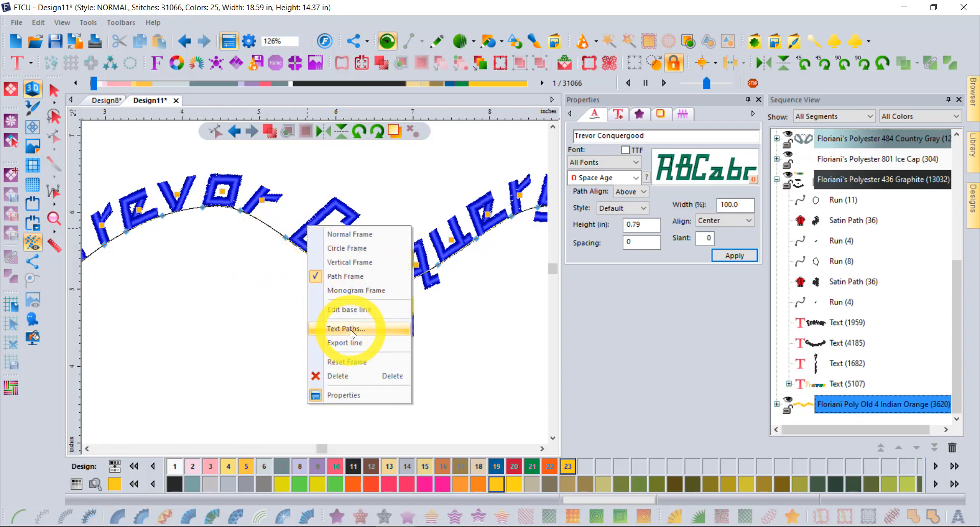
left_click(346, 328)
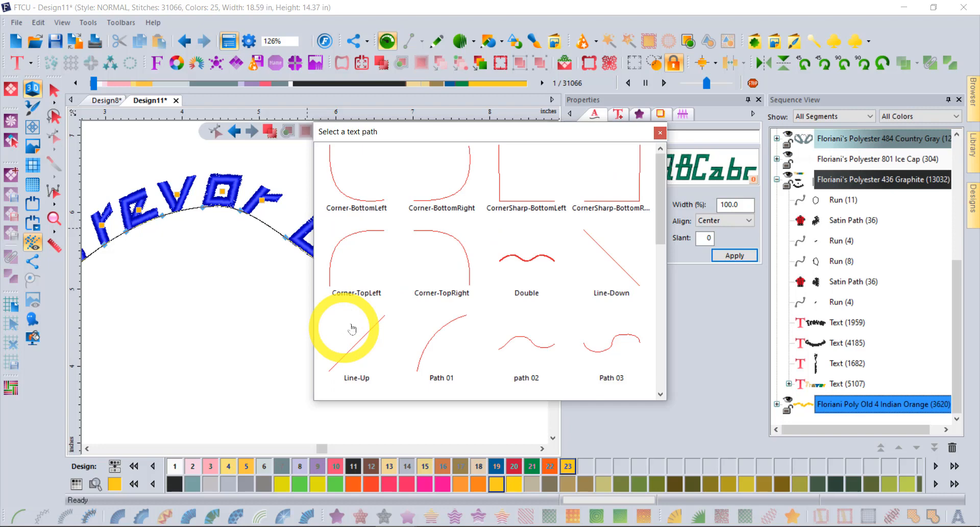
Choose the spiral path so the lettering wraps in a circle
scroll("down", 3)
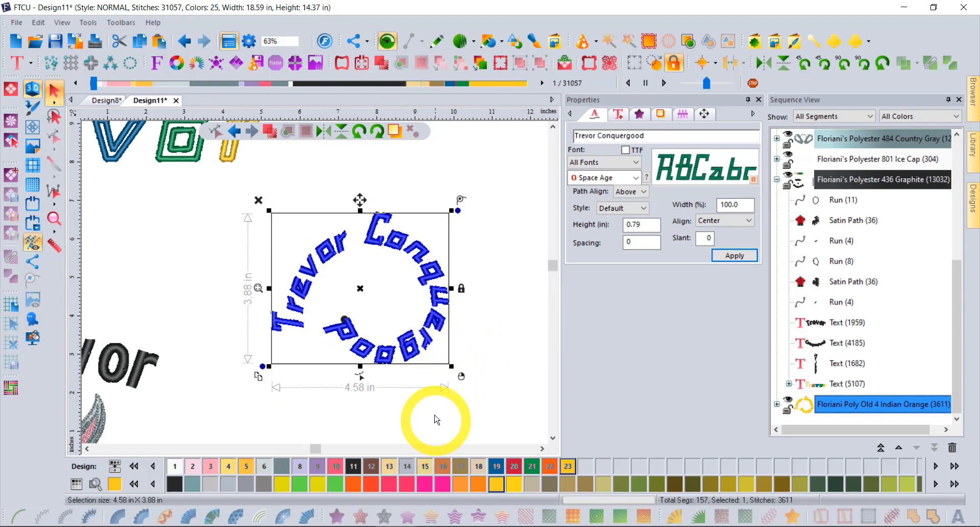
mouse_move(454, 265)
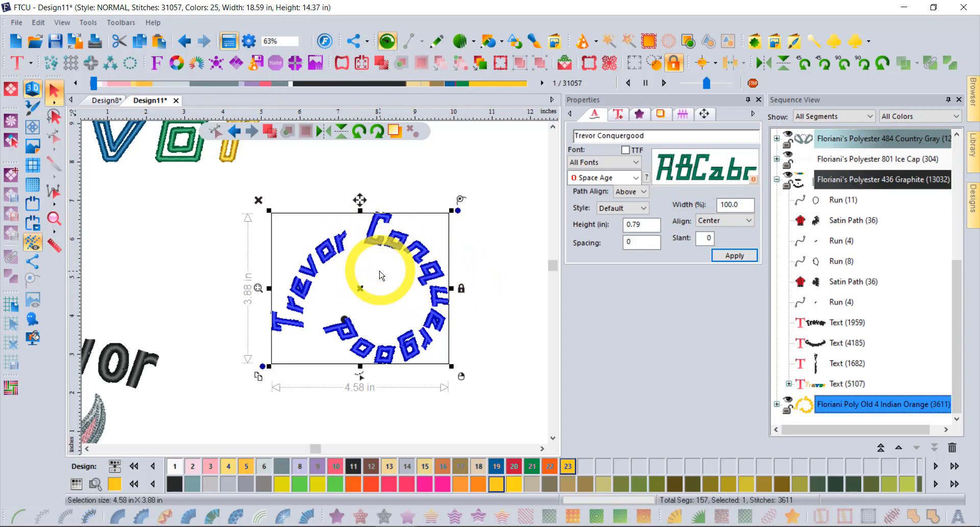
left_click_drag(380, 275, 498, 230)
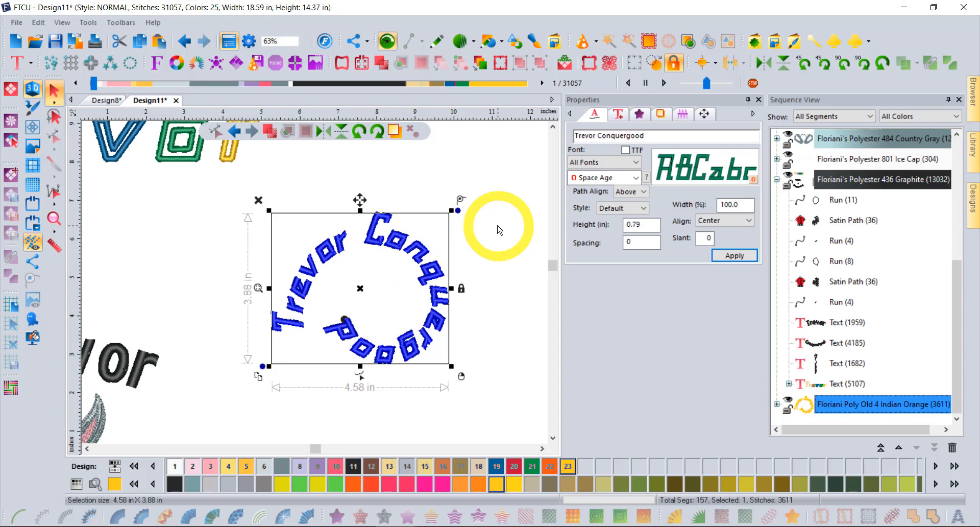
mouse_move(431, 294)
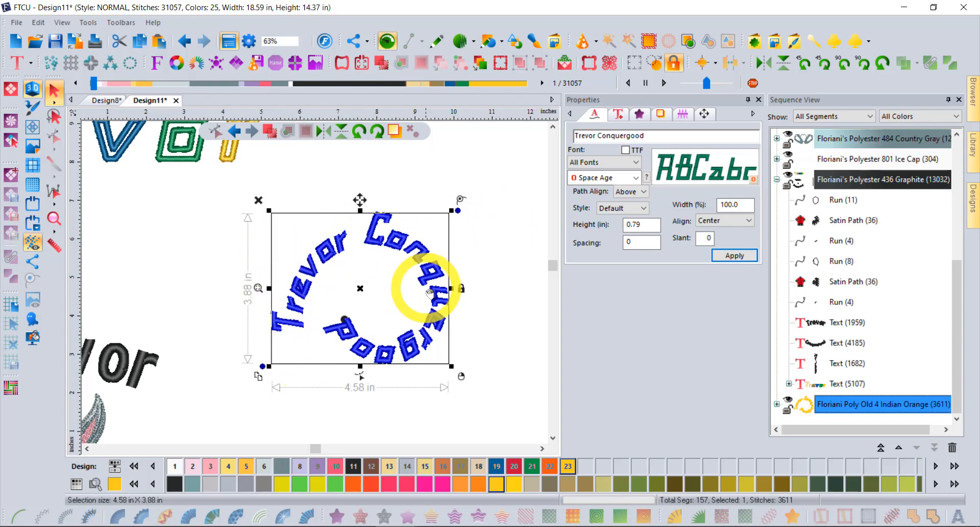